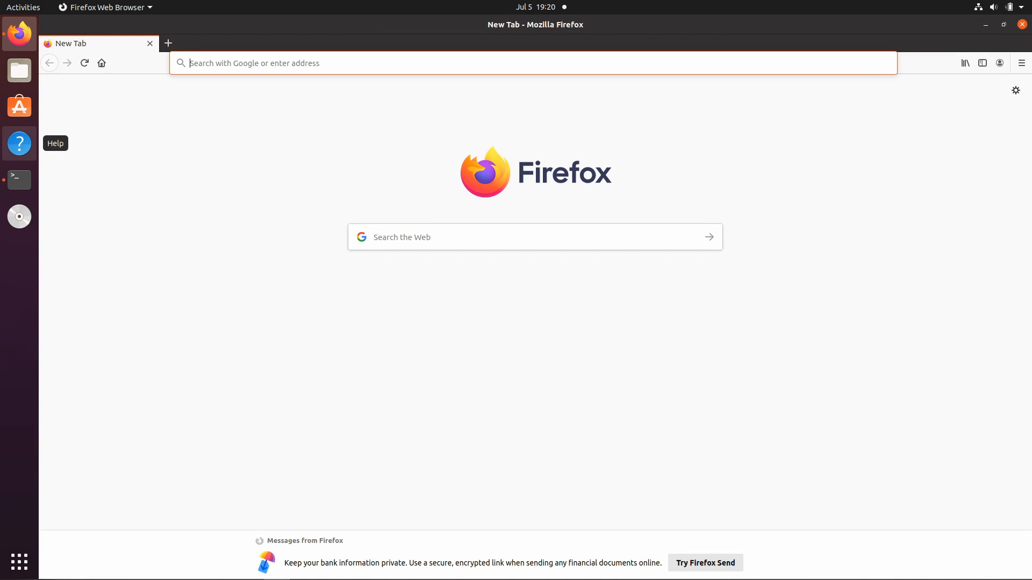
mouse_move(379, 347)
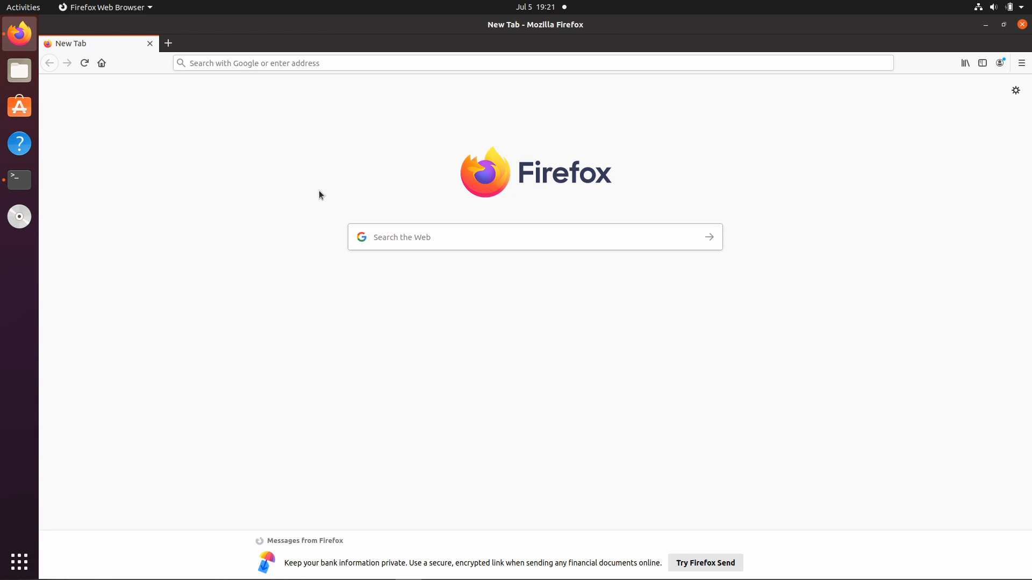
mouse_move(205, 172)
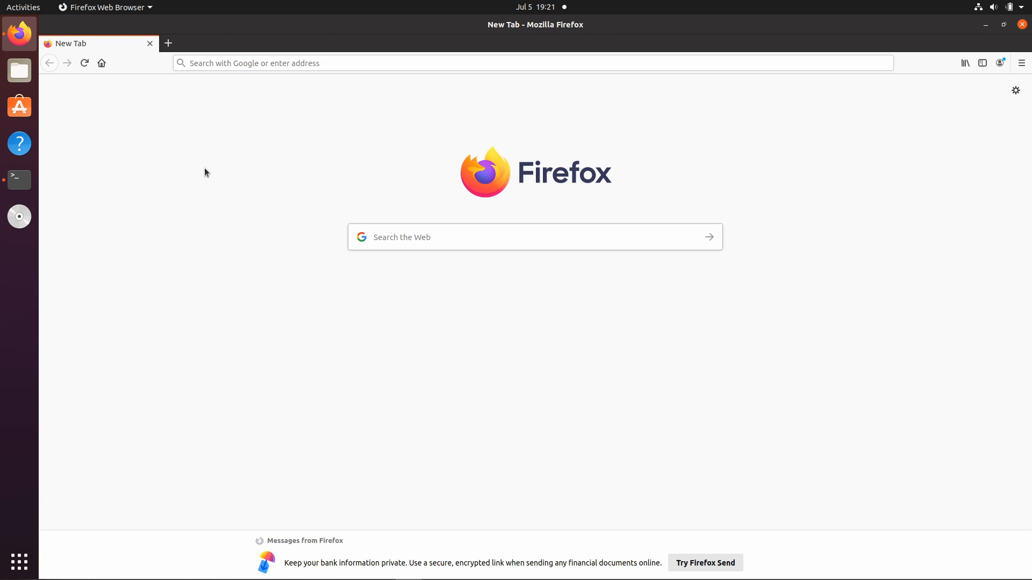
Step: Search the web for 'xamp' and land on the Apache Friends XAMPP downloads page
click(378, 62)
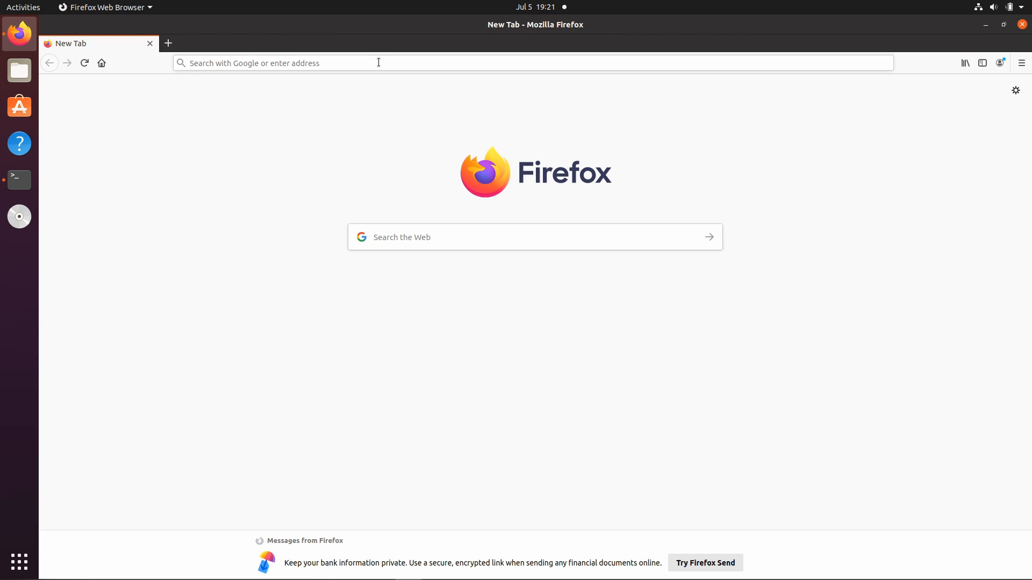
click(378, 62)
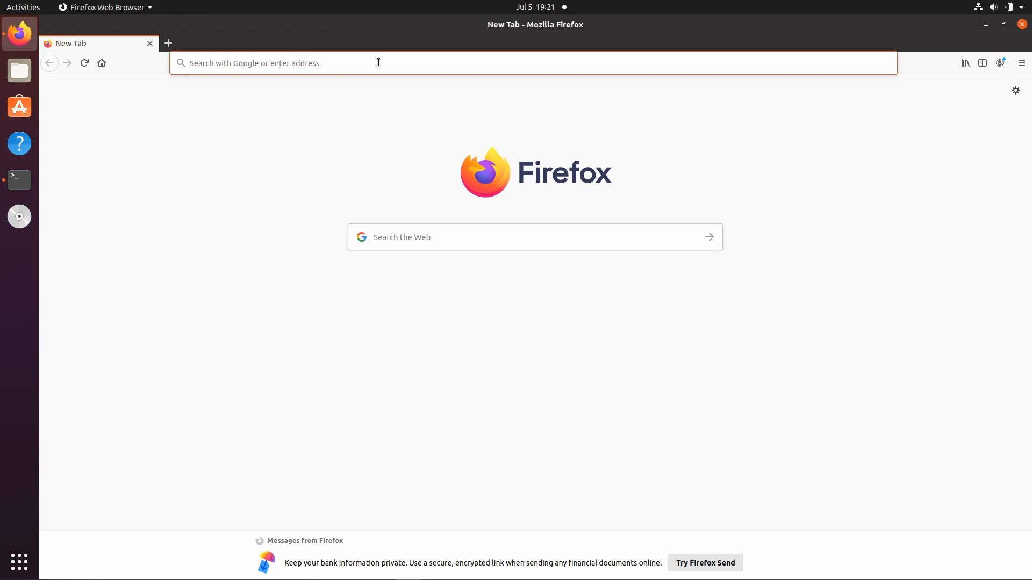
text(xampp&ie=utf-8&oe=utf-8)
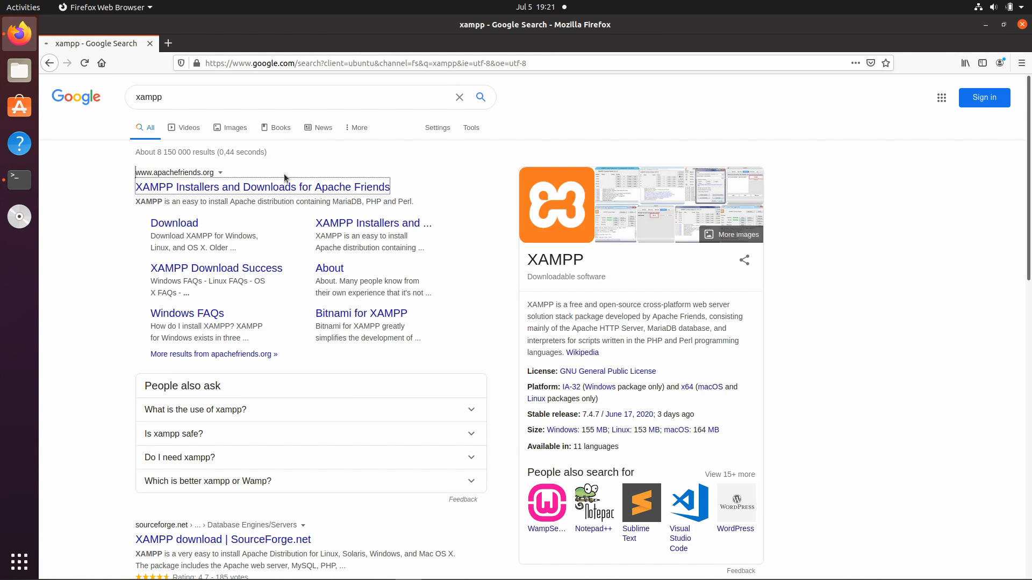
click(262, 186)
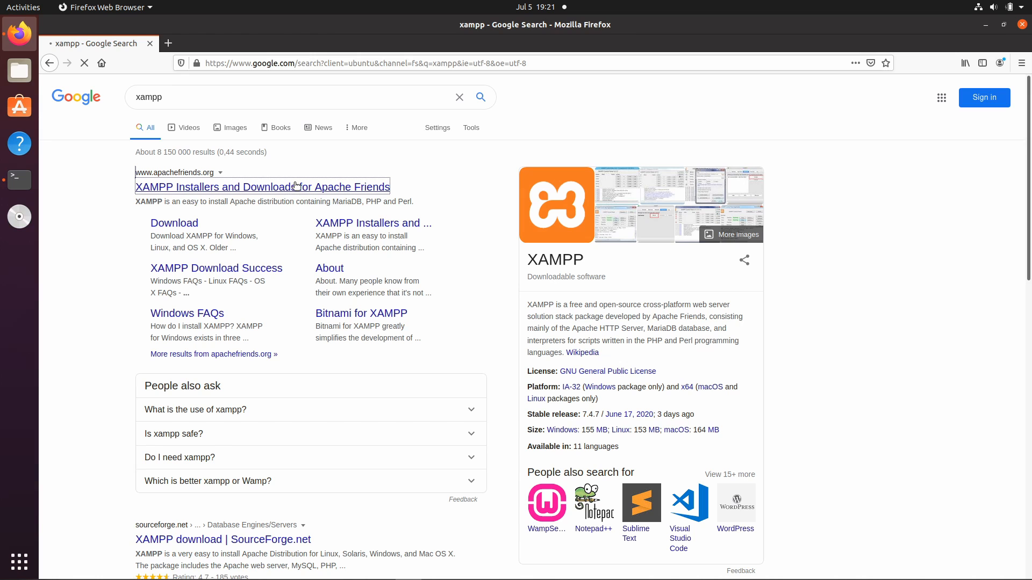
click(262, 187)
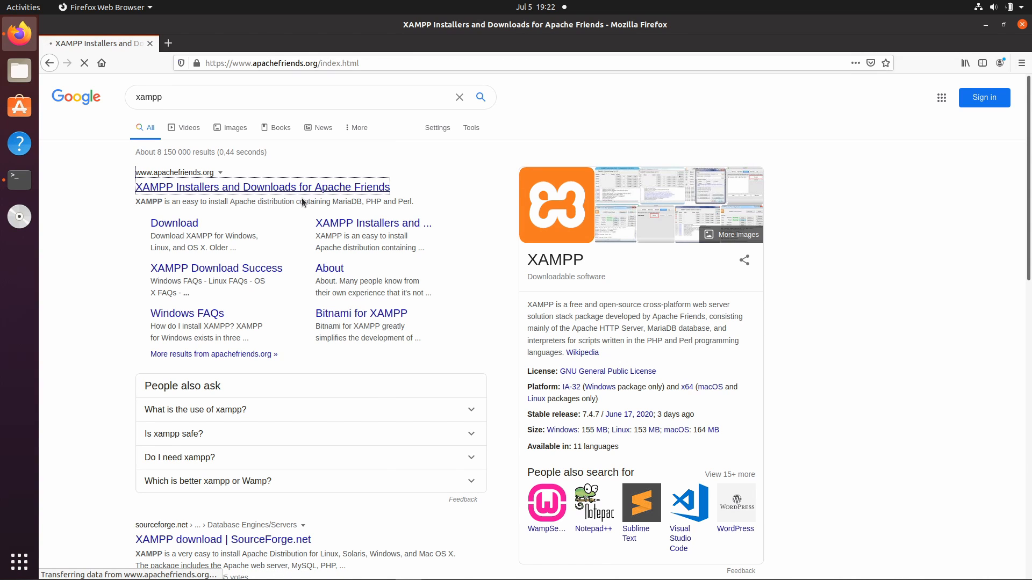
click(261, 187)
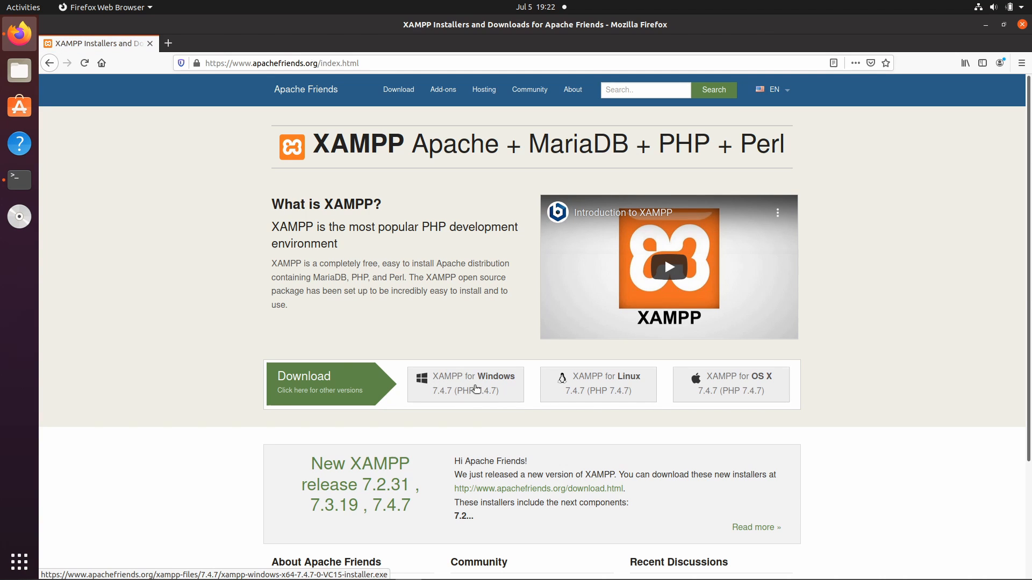
mouse_move(615, 394)
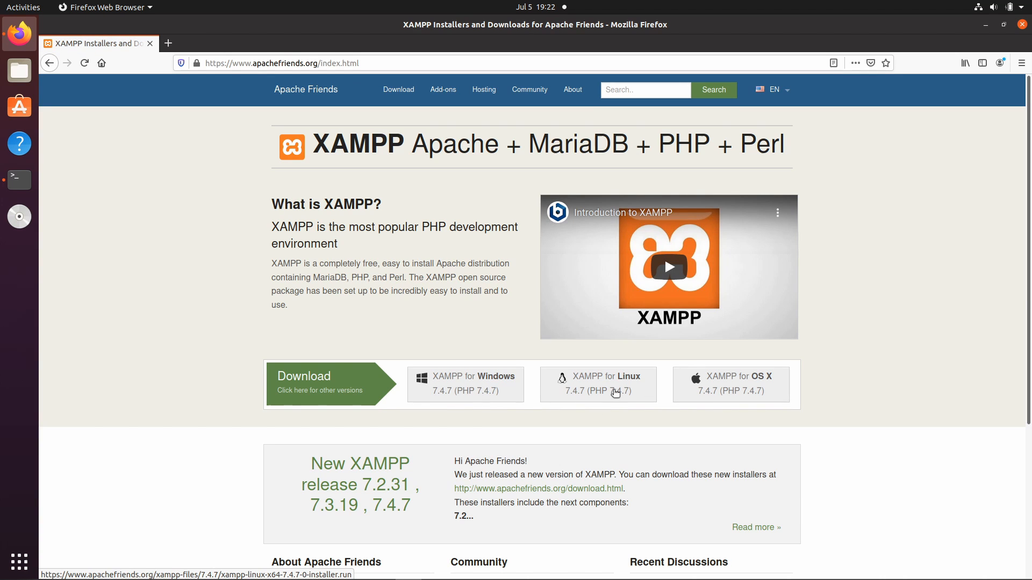
mouse_move(675, 409)
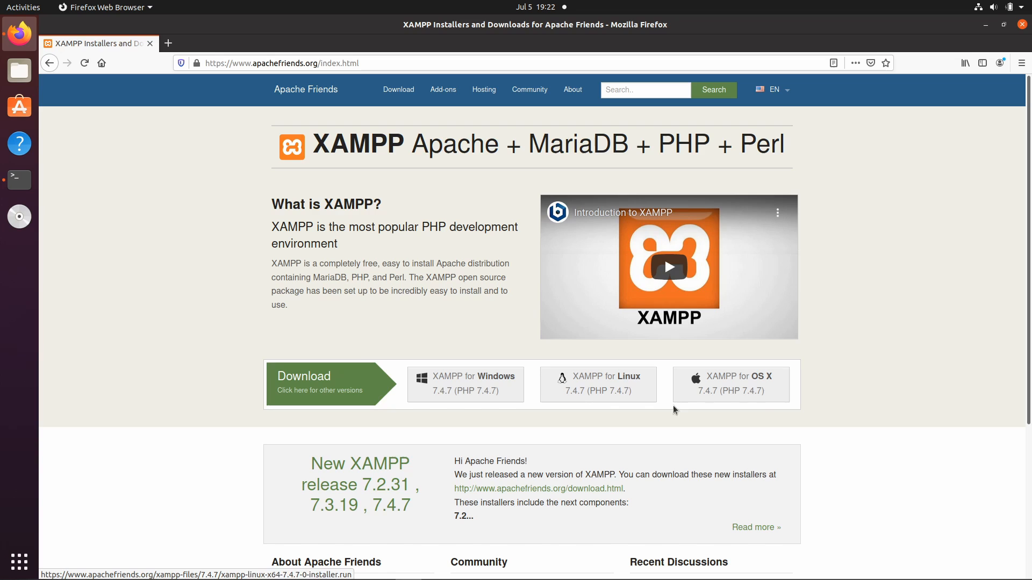
mouse_move(584, 385)
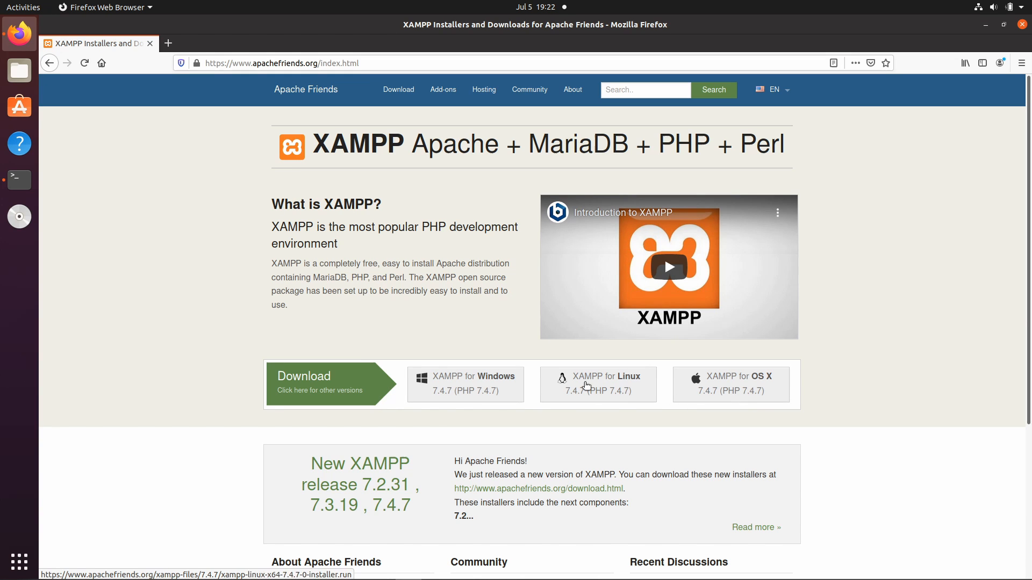
mouse_move(380, 382)
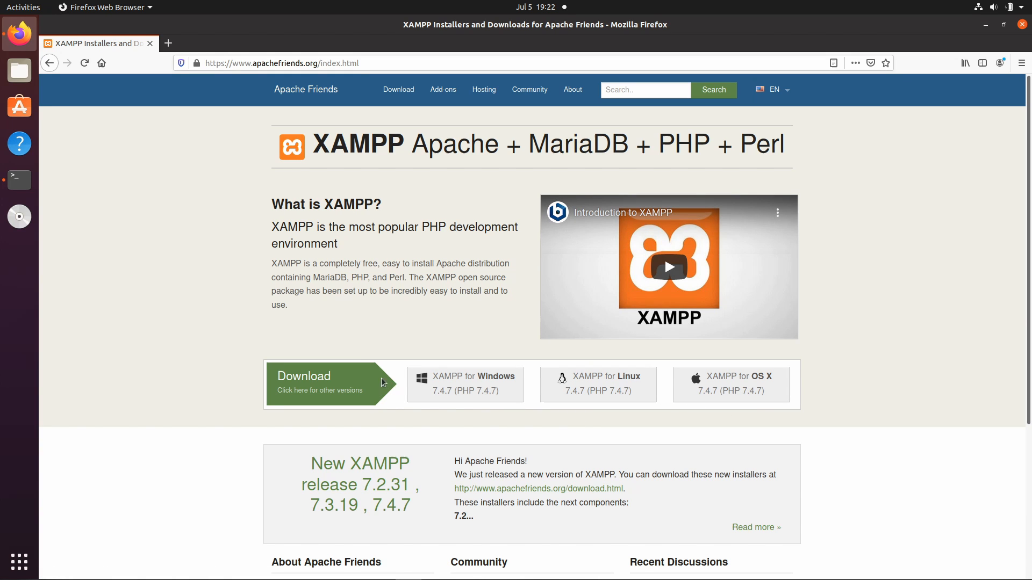
mouse_move(114, 127)
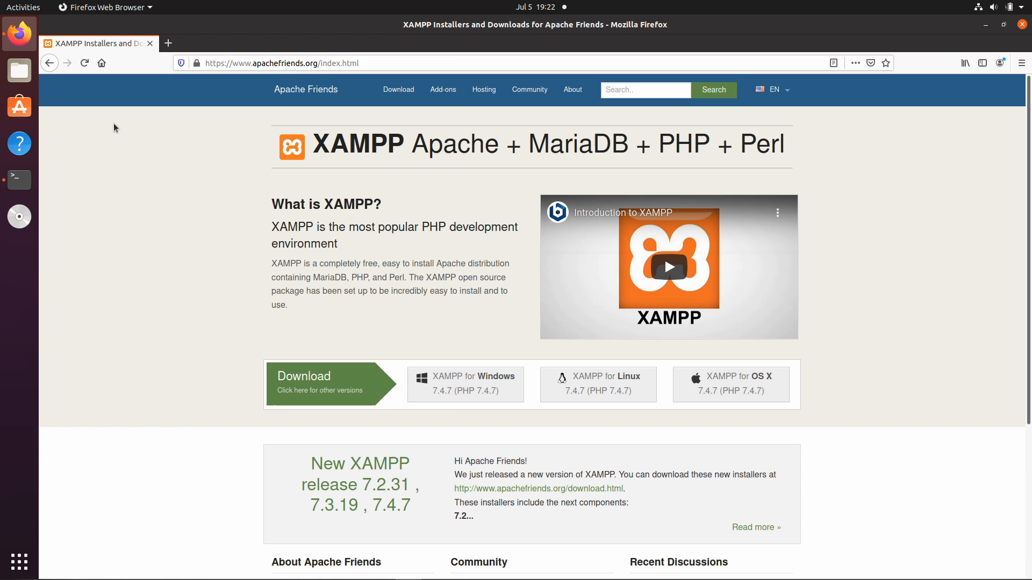
click(18, 179)
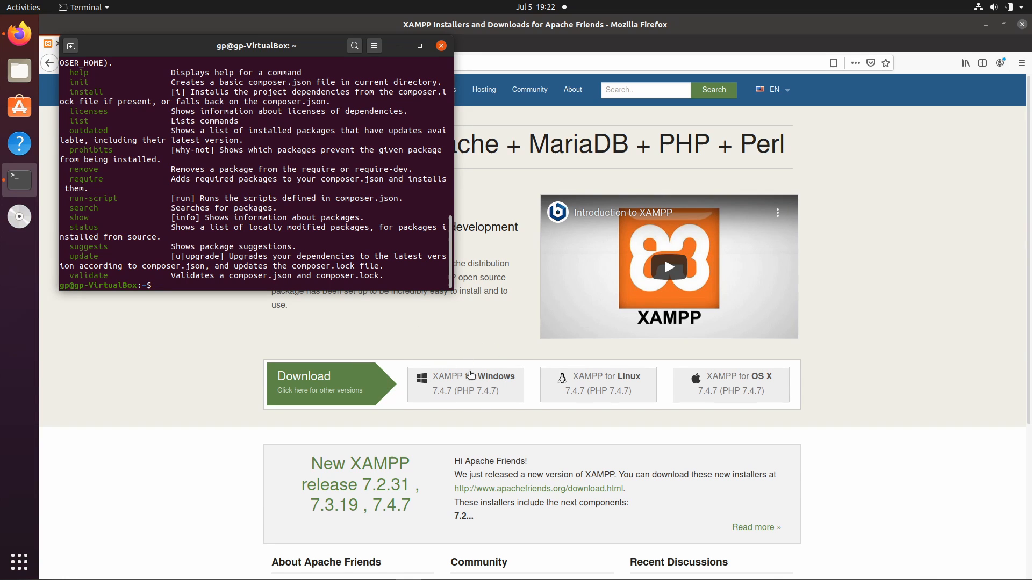
mouse_move(375, 306)
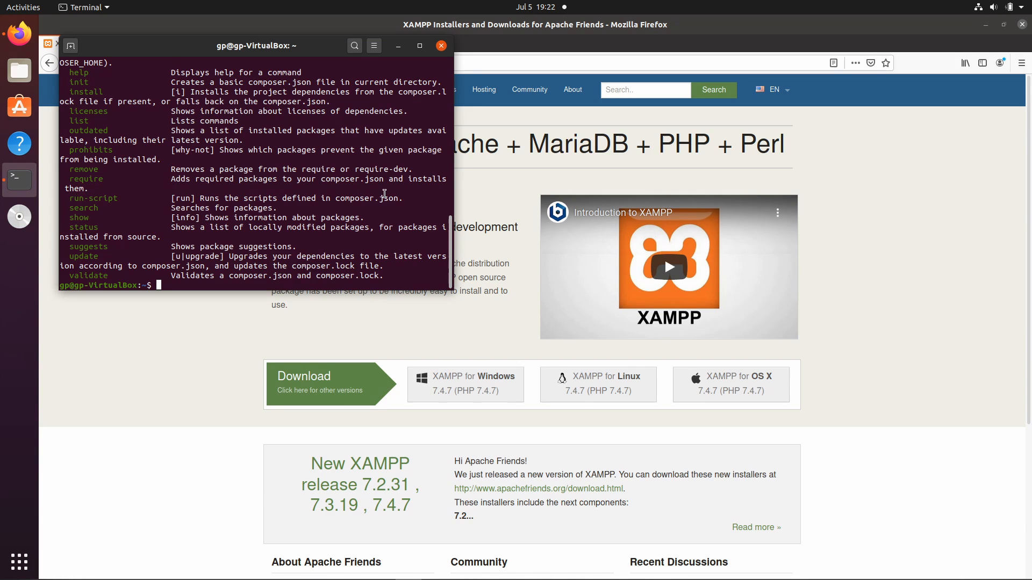
Step: Check php -v reports 7.4.3 and draft 'sudo apt-get install php7 php7-sqlite php-mbstring'
text(php -v)
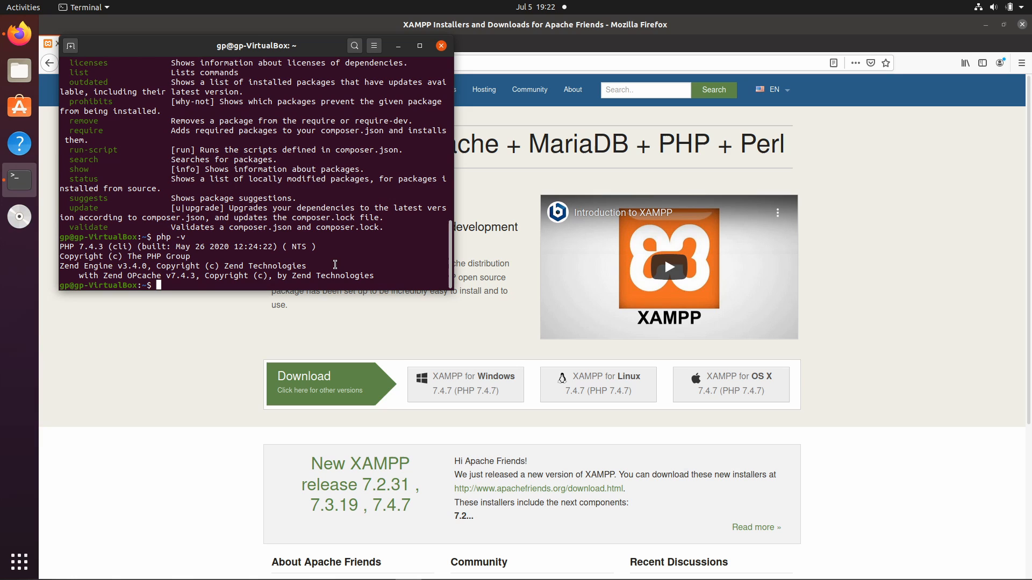
mouse_move(357, 265)
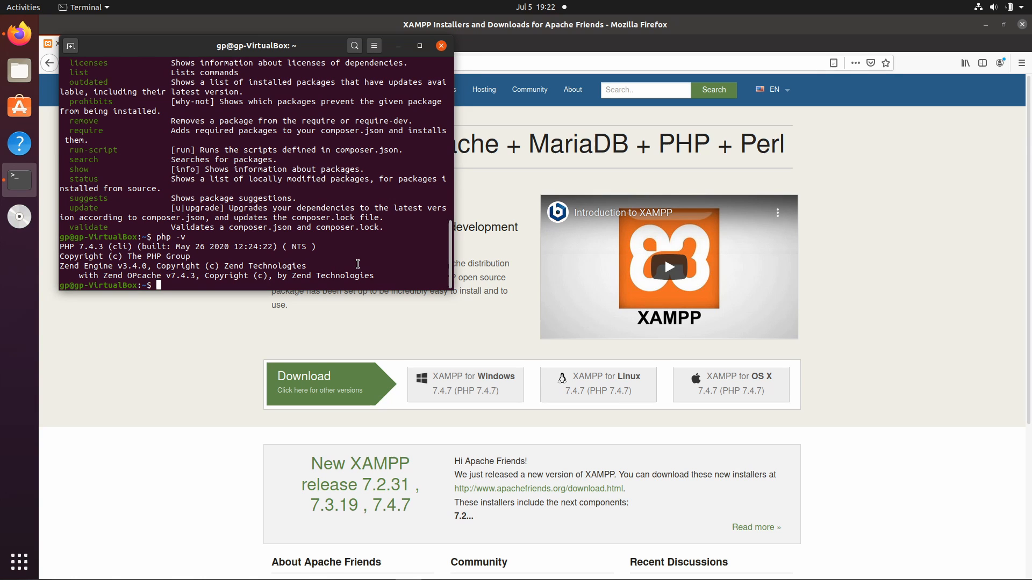
mouse_move(491, 255)
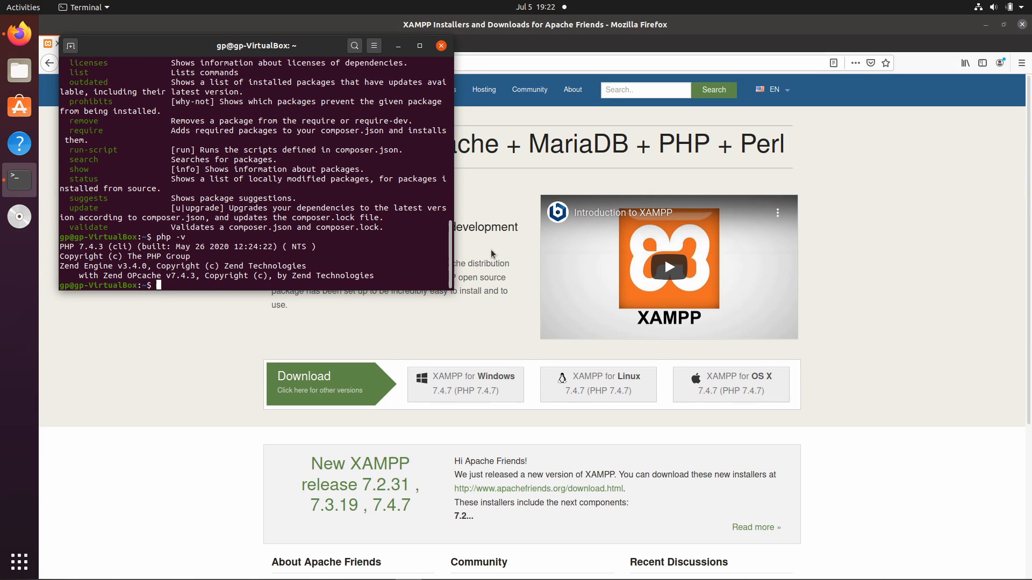
text(sudo)
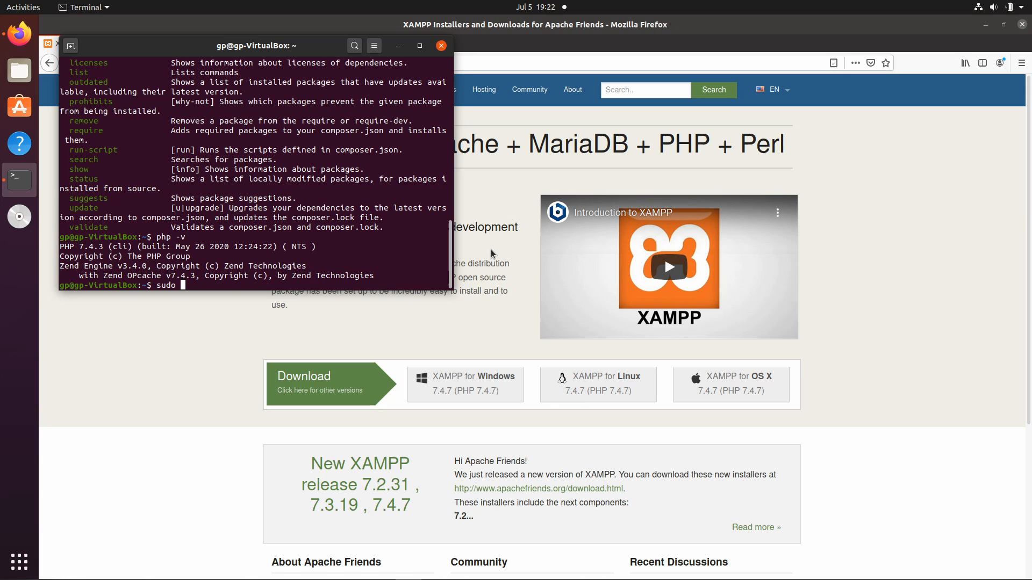
text(apt-get install h)
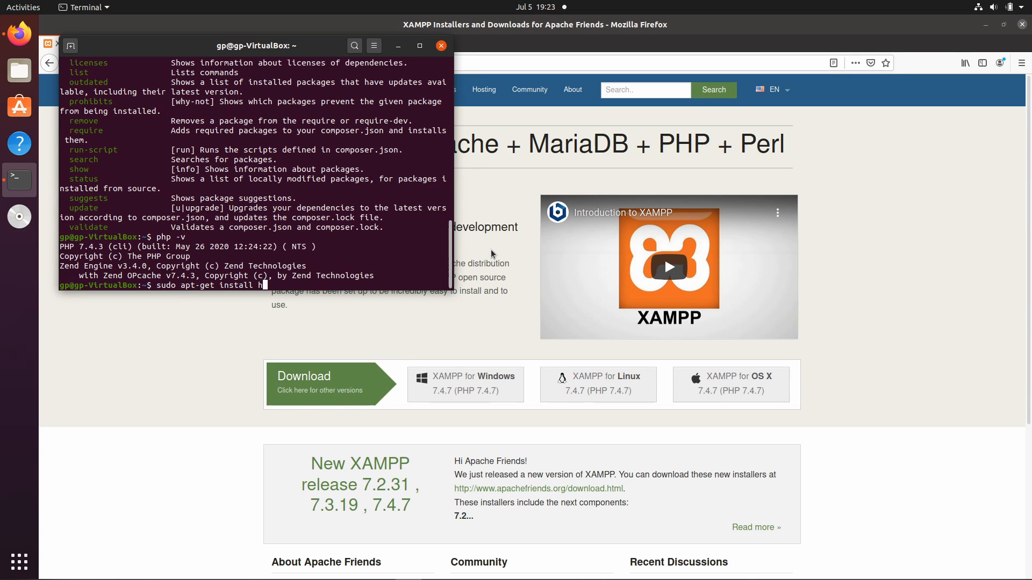
text(php7 p)
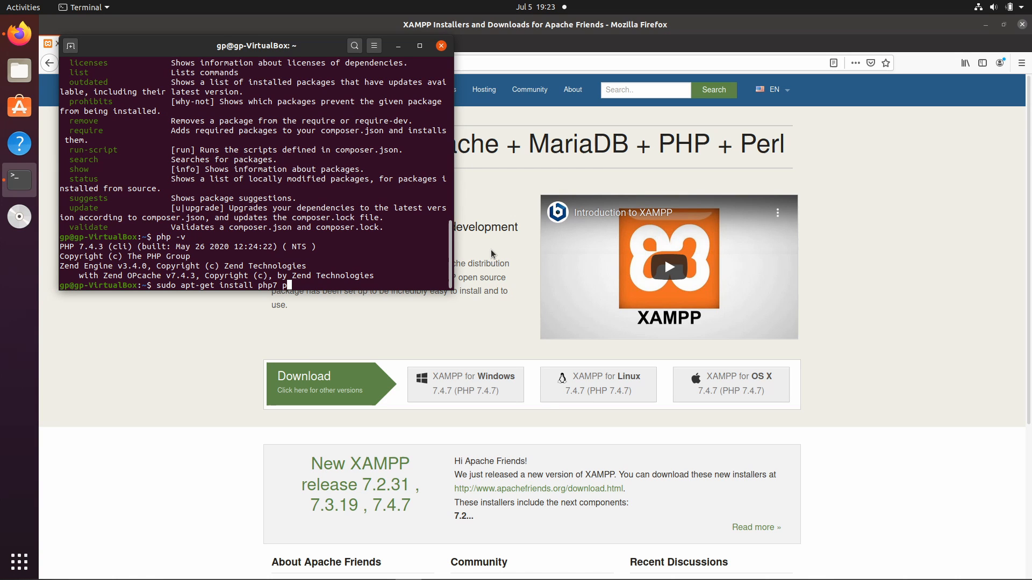
text(hp7-sqlite)
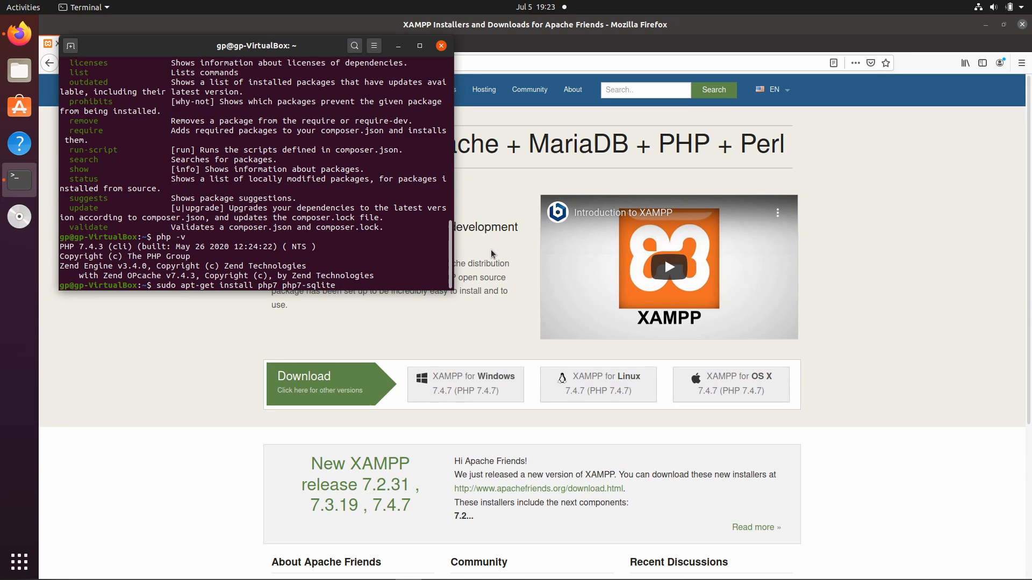
text(php-m)
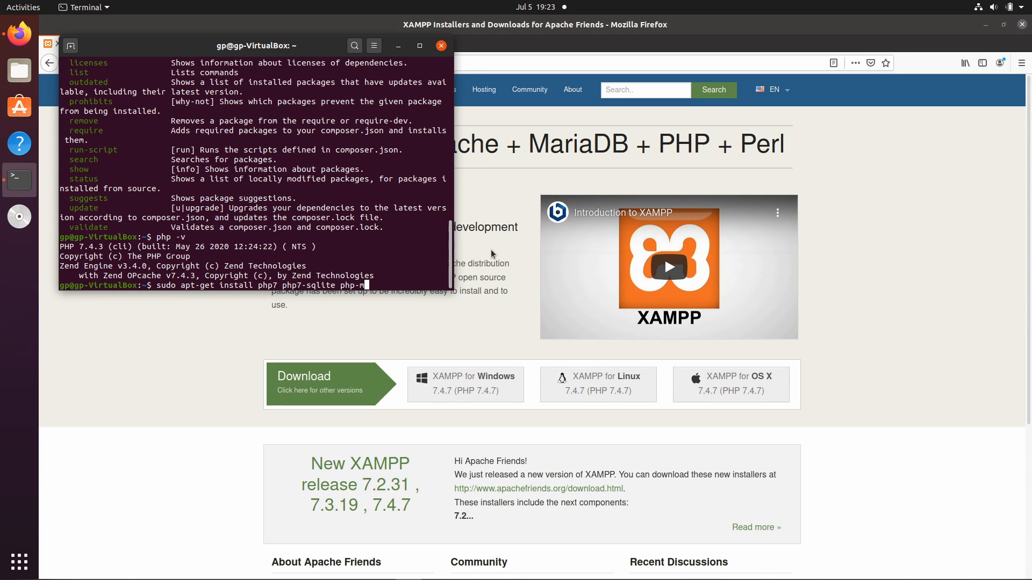
text(bstring)
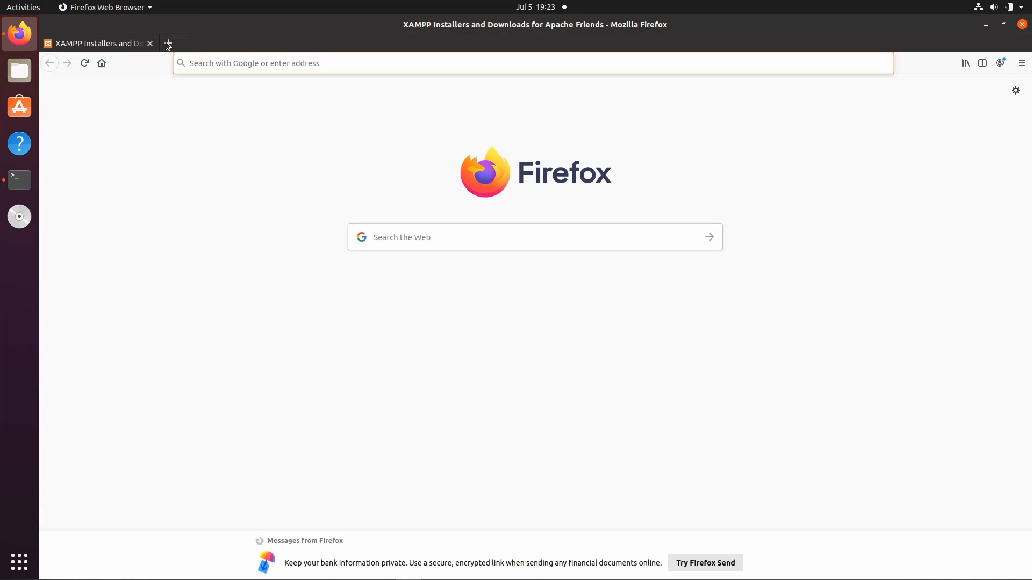
Step: Search for laravel, reach lumen.laravel.com and view the Lumen 7.x installation docs and server requirements
text(l)
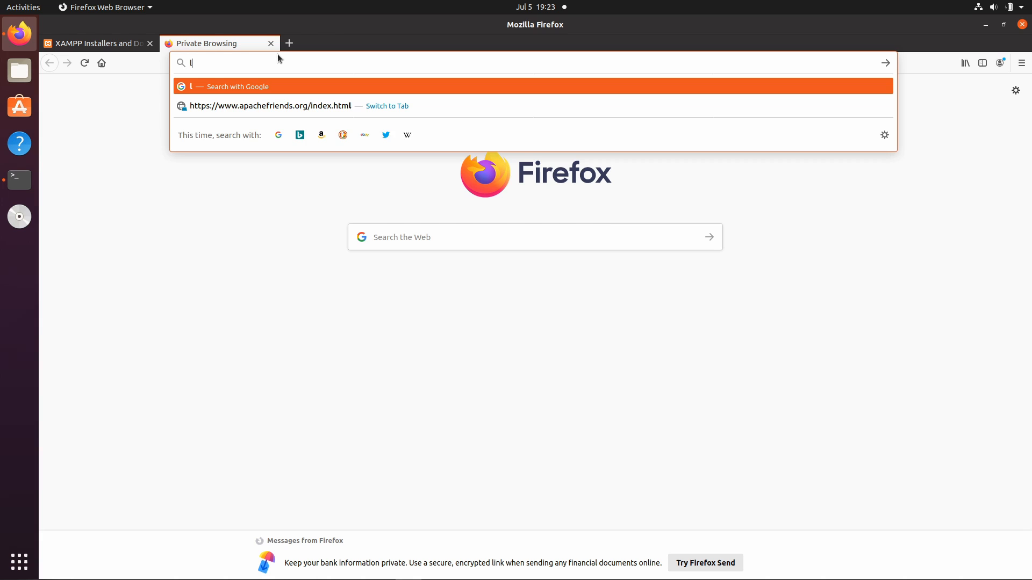
text(aravel+lumen&ie=utf-8&oe=utf-8)
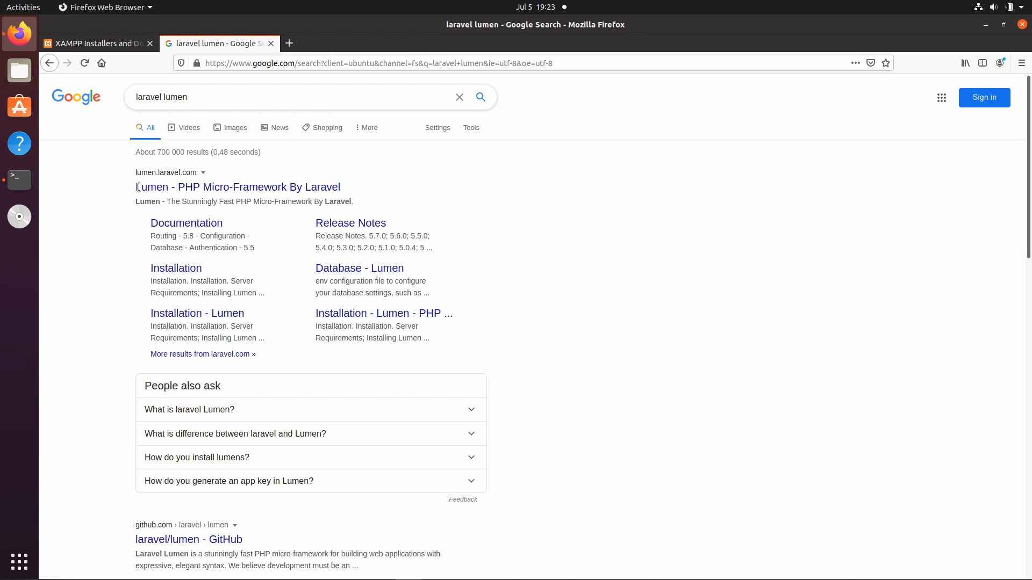
click(237, 187)
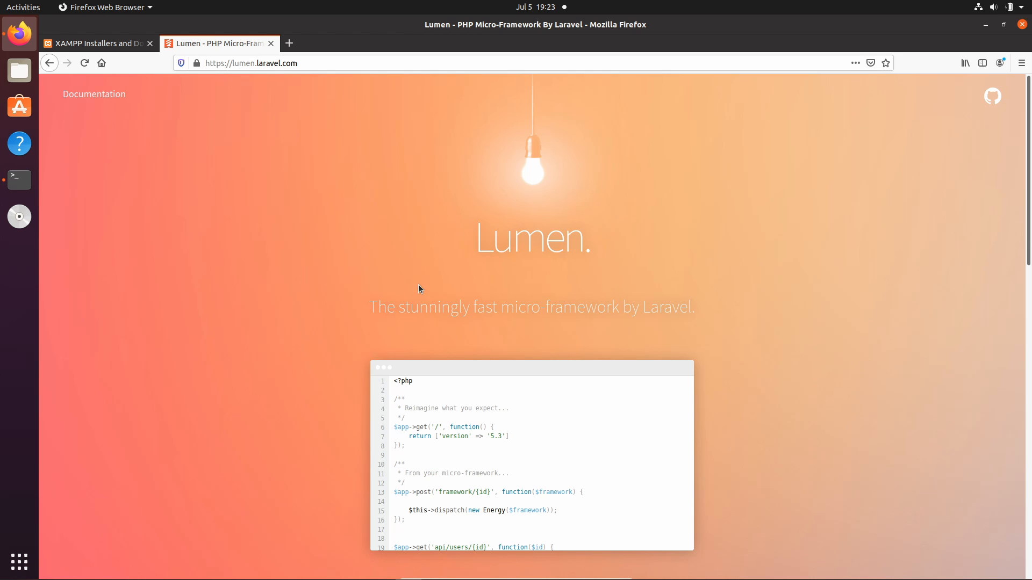
mouse_move(604, 303)
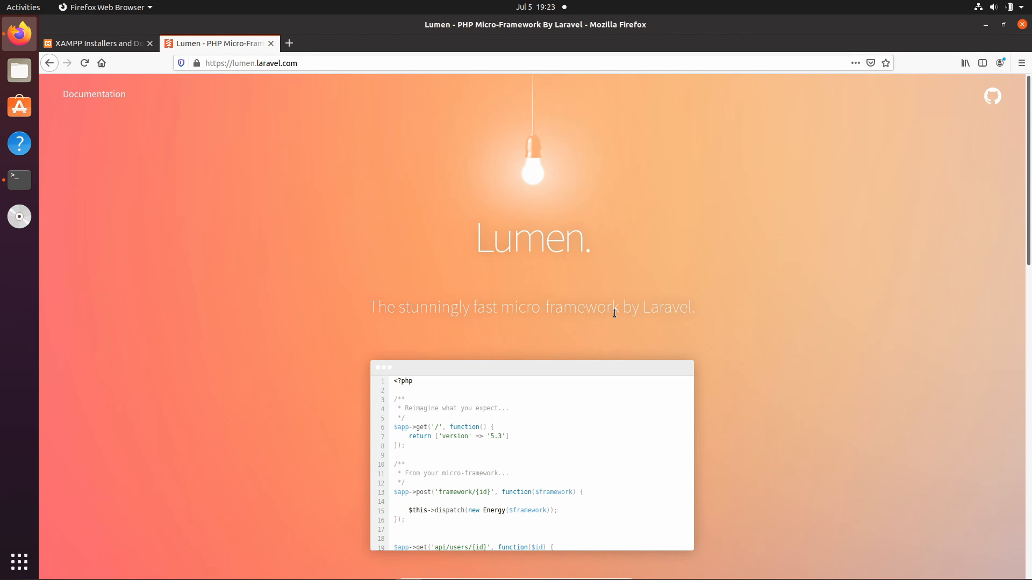
mouse_move(712, 320)
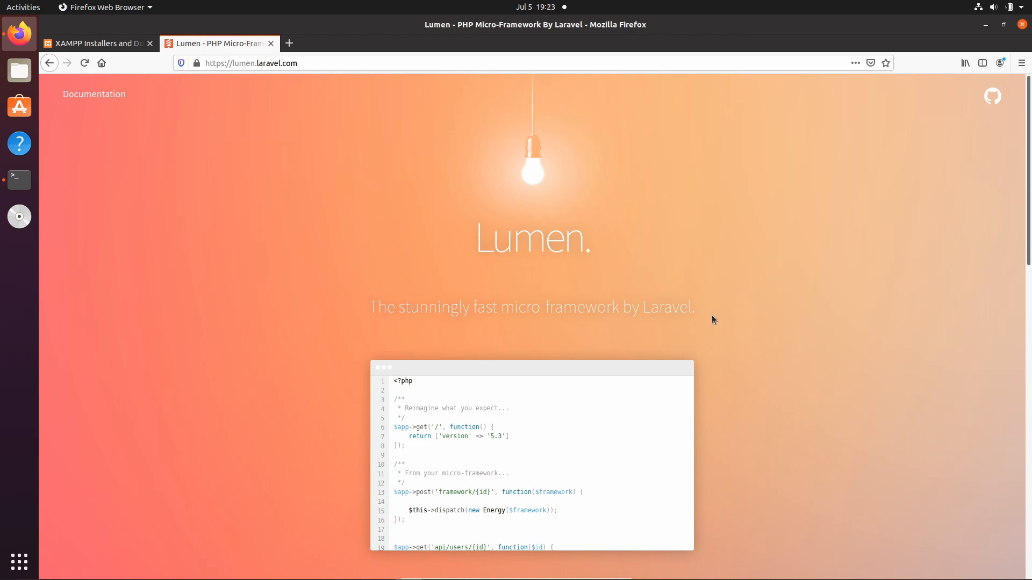
mouse_move(719, 323)
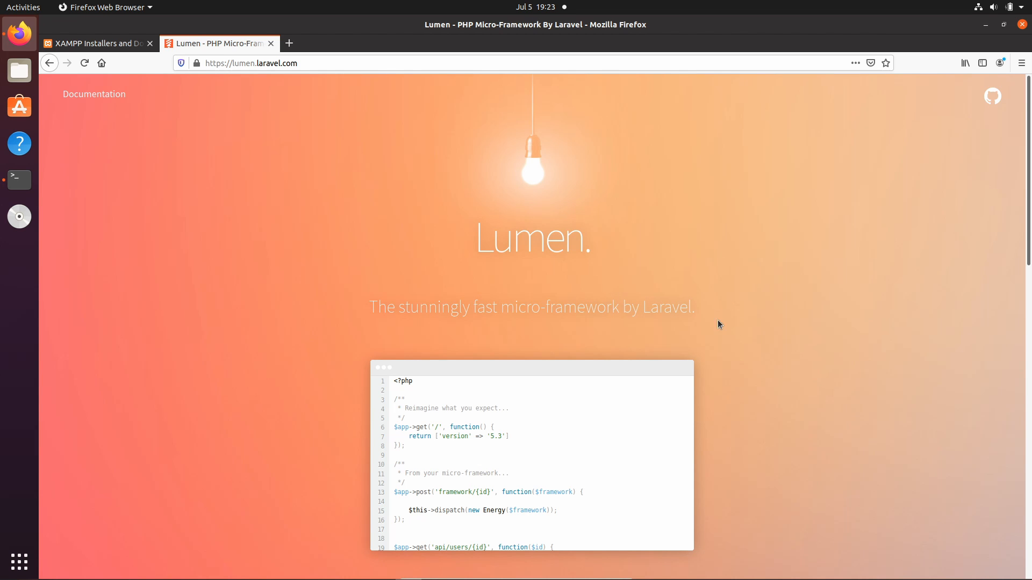
mouse_move(465, 304)
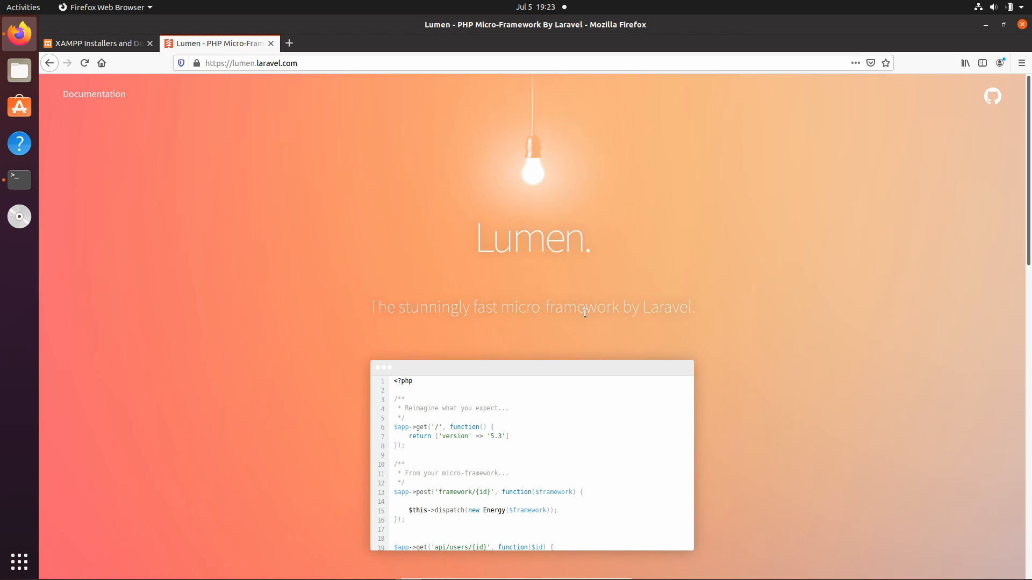
mouse_move(590, 365)
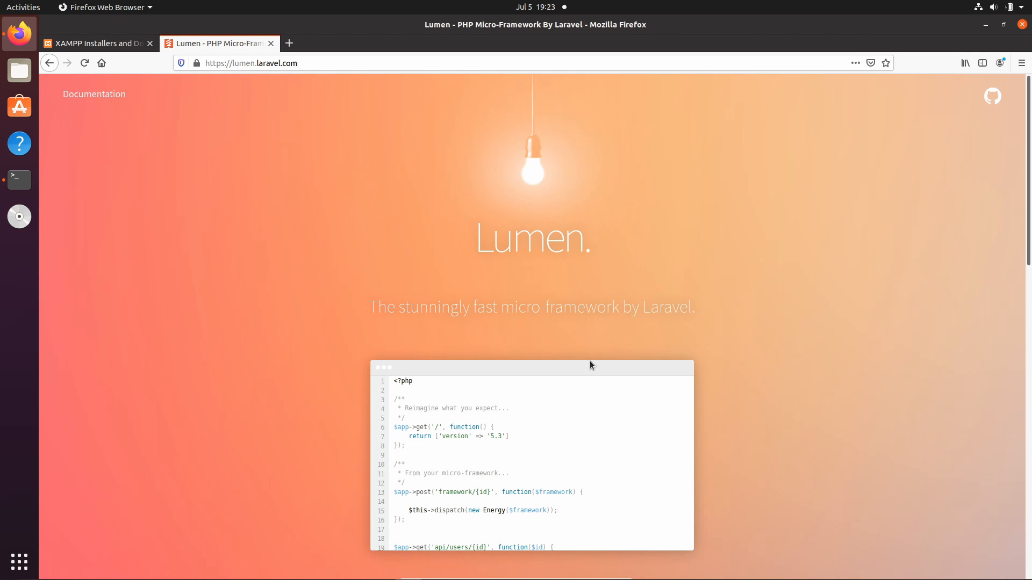
mouse_move(567, 312)
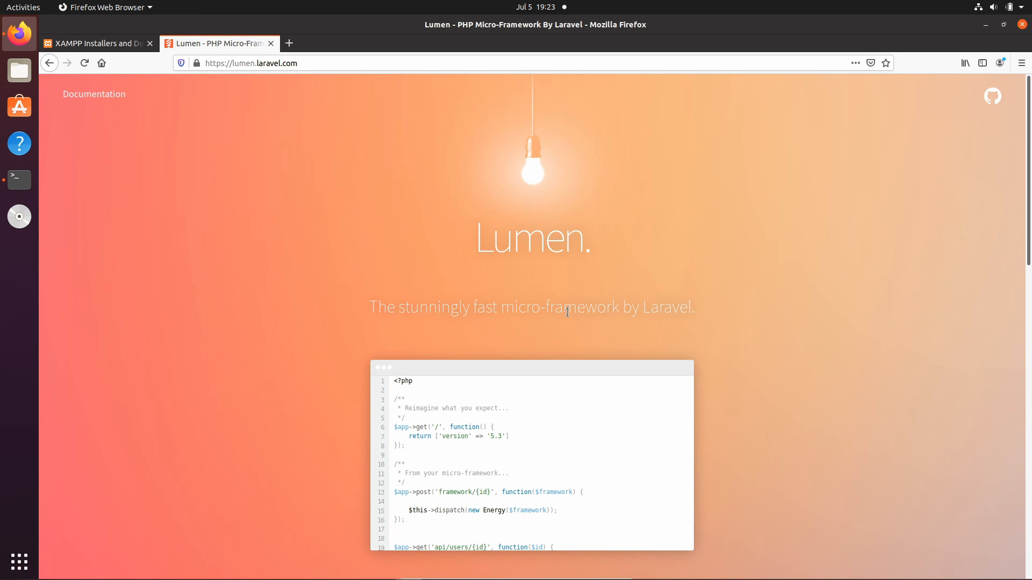
mouse_move(685, 304)
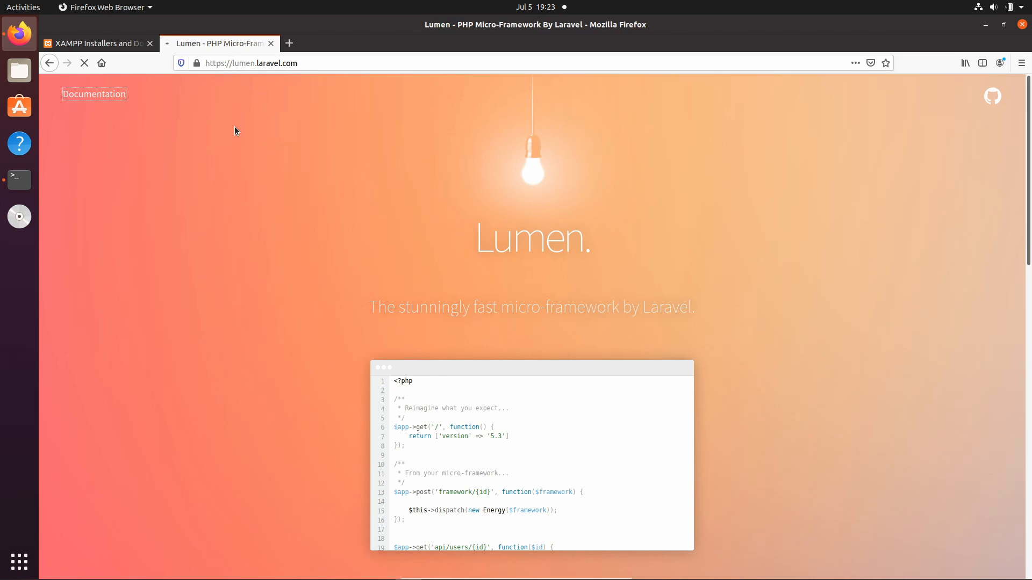
click(94, 94)
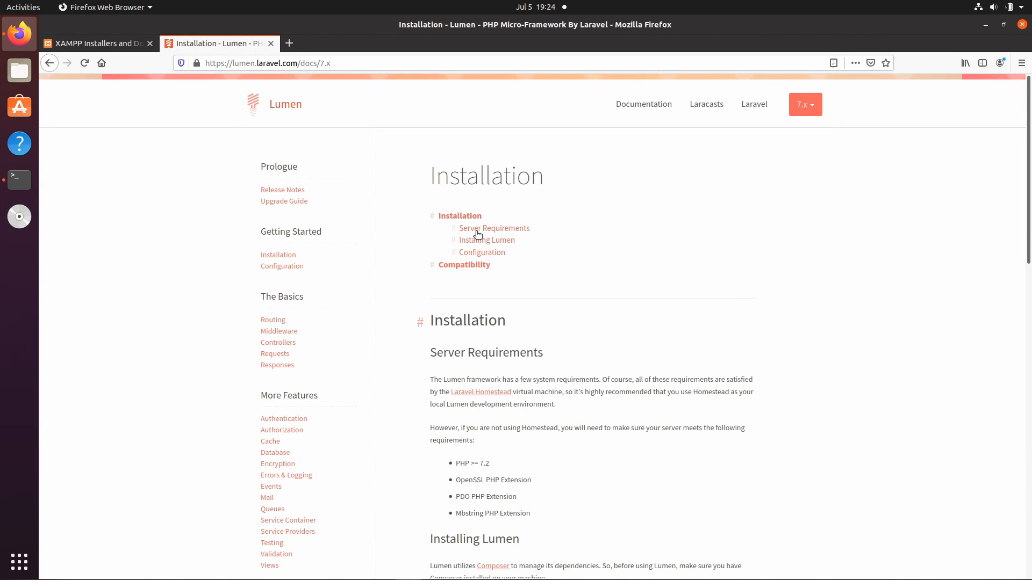
scroll(down, 3)
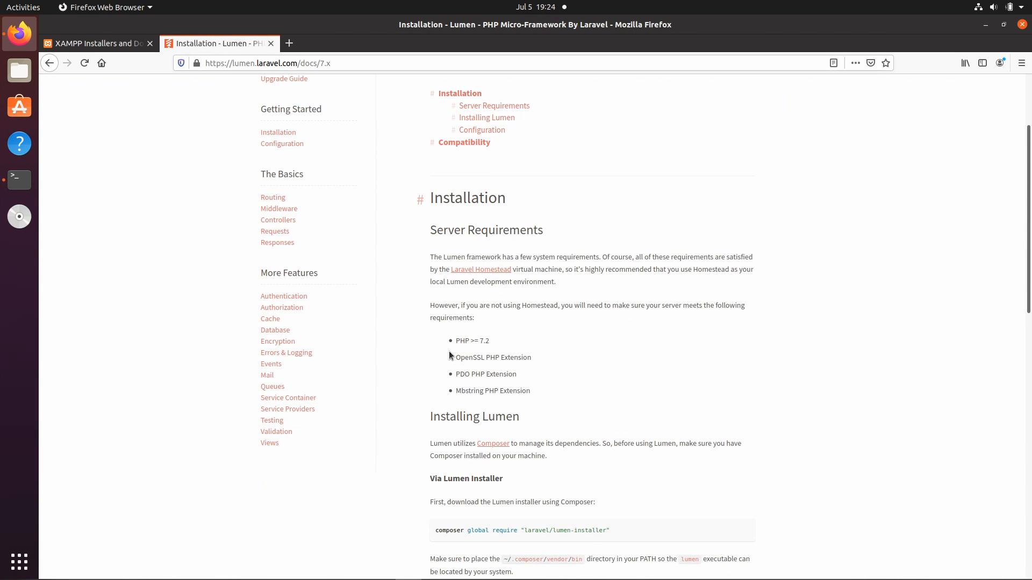
mouse_move(522, 357)
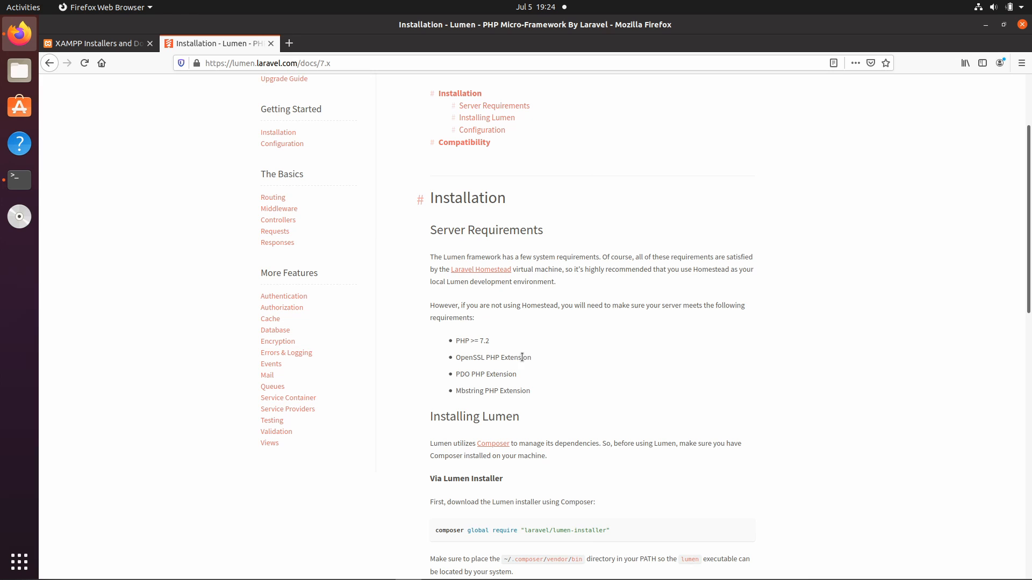
mouse_move(461, 390)
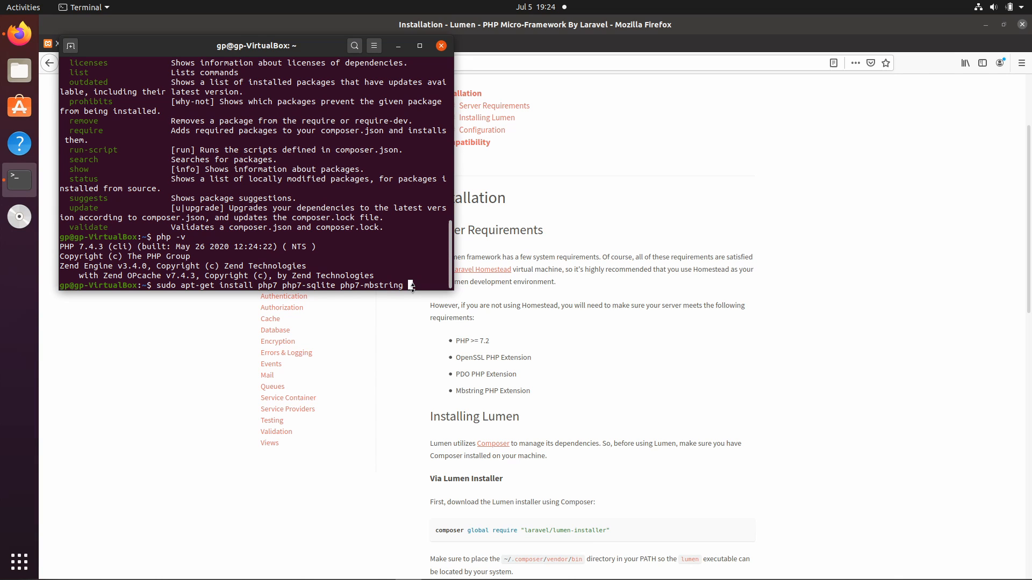
Step: Try php7-mbstring and php7-pdo style package names, then erase the mistaken command
text(php7-mysql php7-)
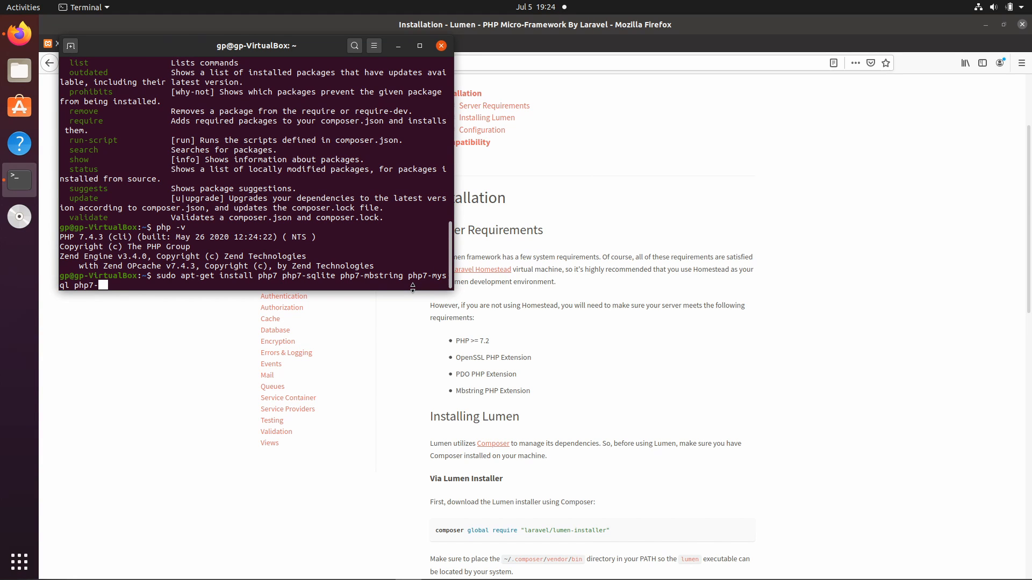
text(pdo)
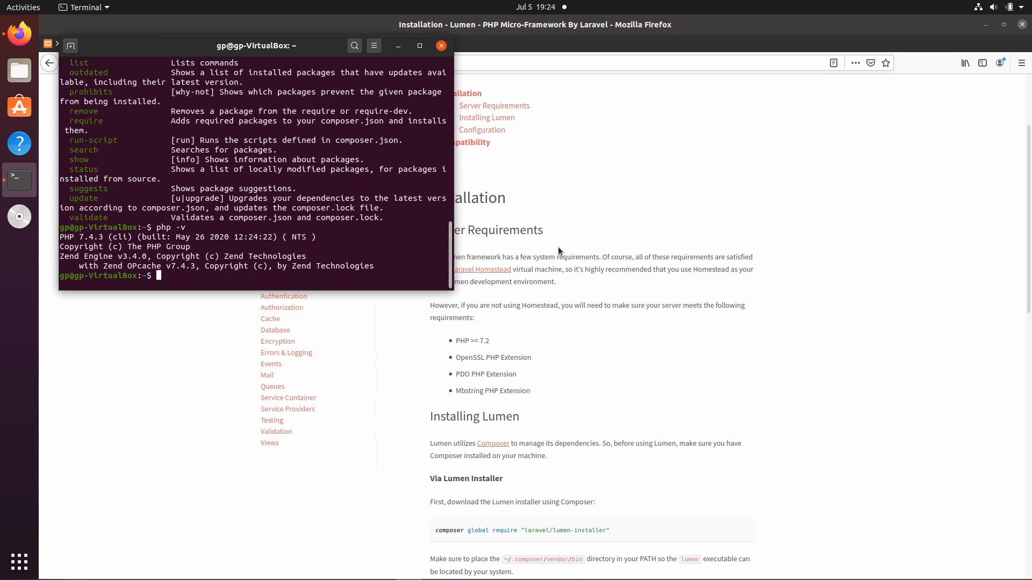
text(brew instal)
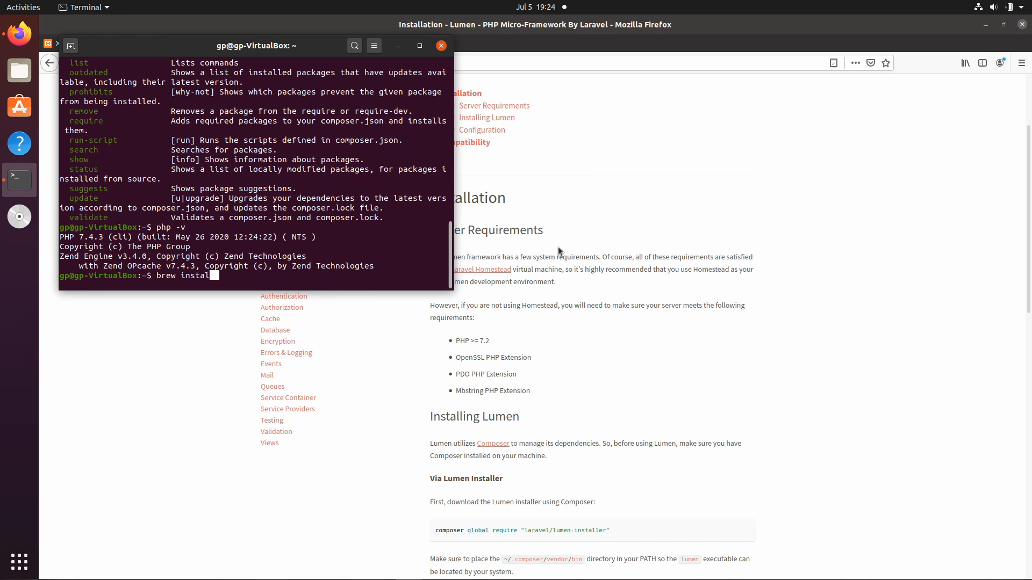
text(php)
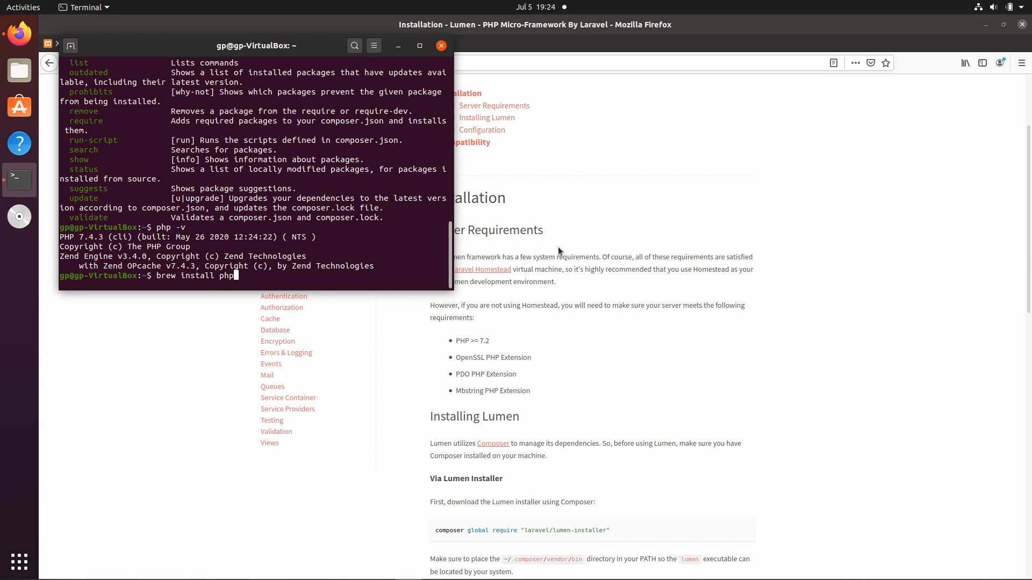
text(7-)
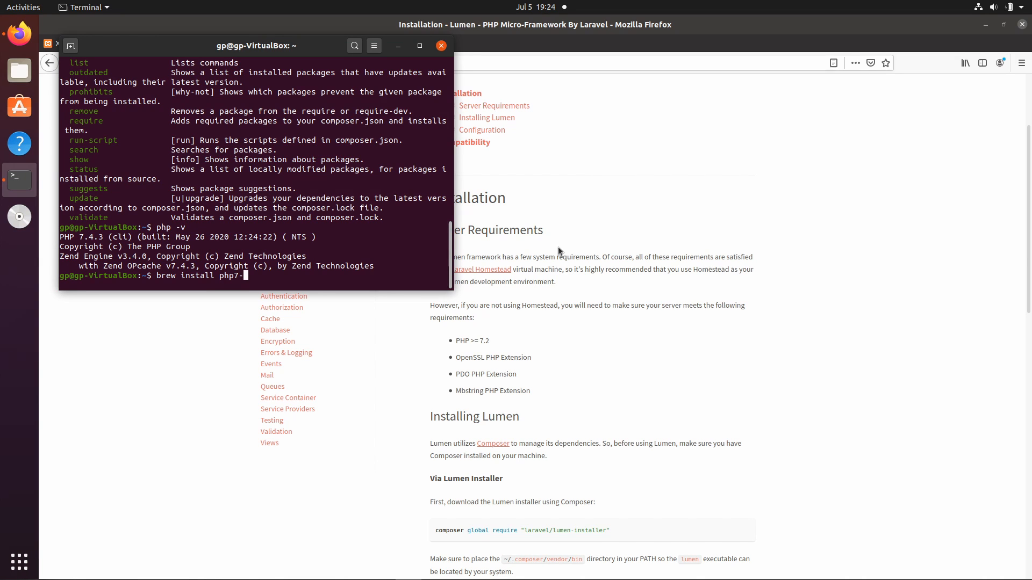
text(pdo)
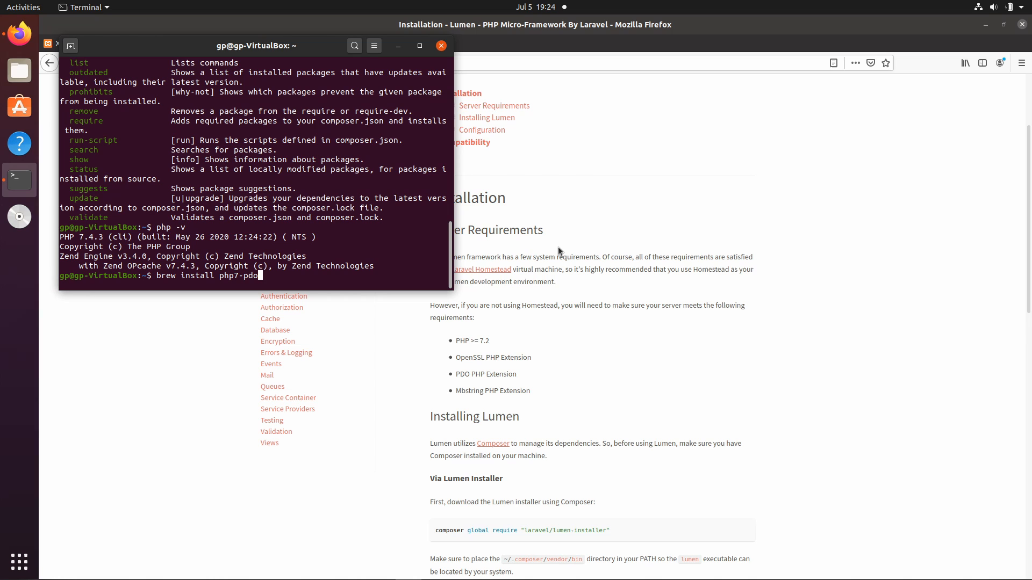
key(BackSpace)
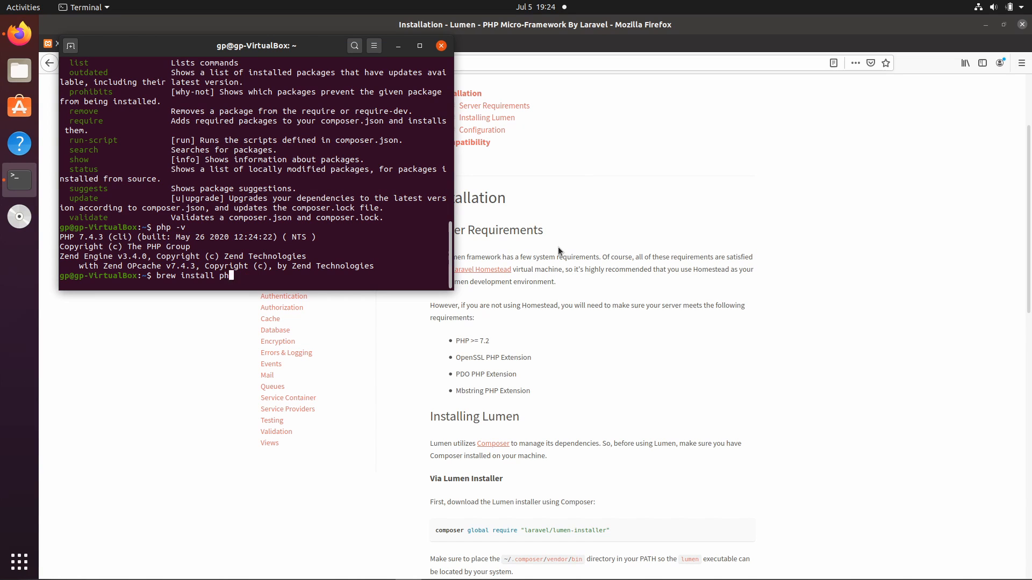
Step: Run sudo apt-get install for the PHP 7 SQLite package, give the password and confirm with Y
text(sudo)
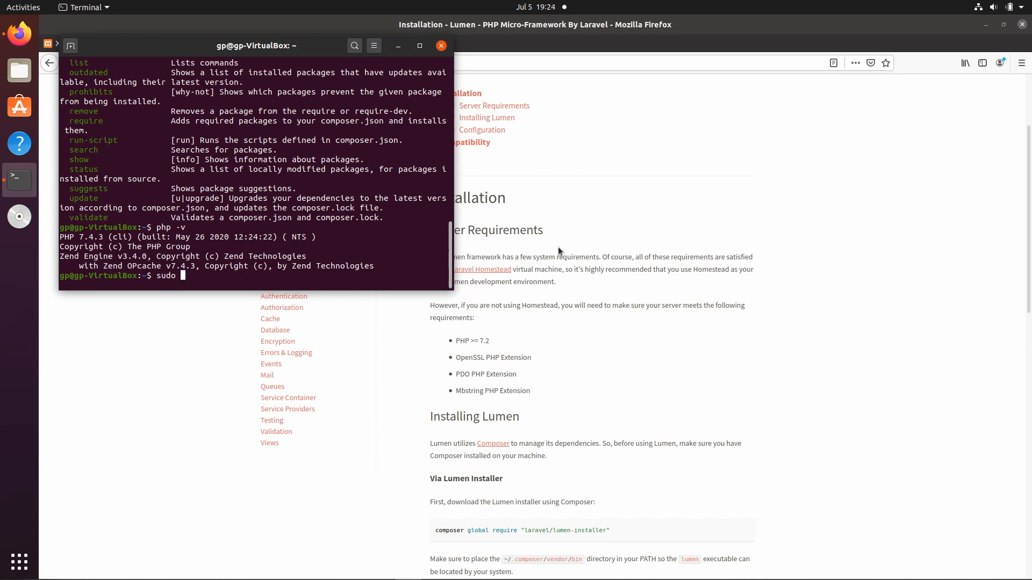
text(apt-get)
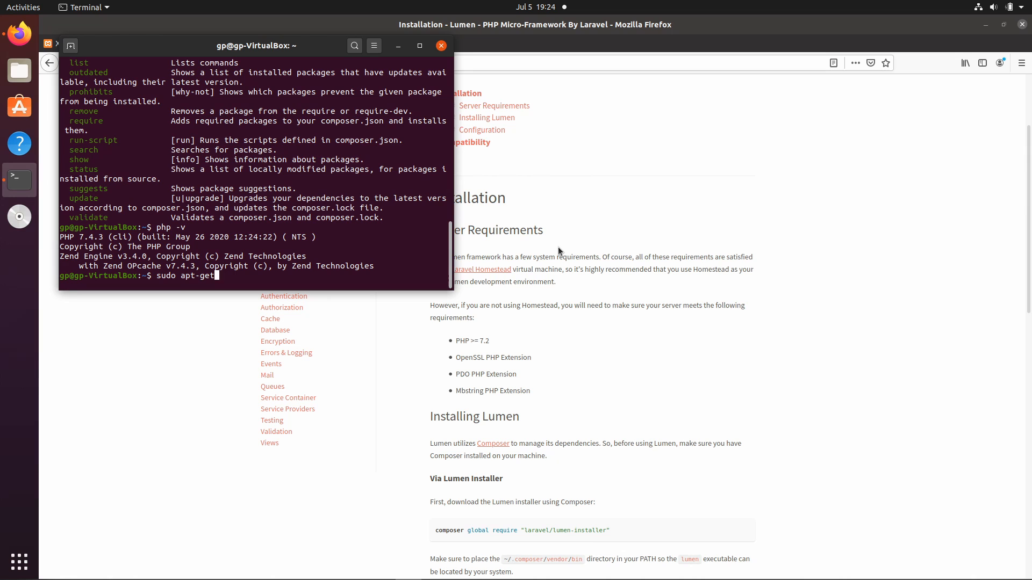
text(install)
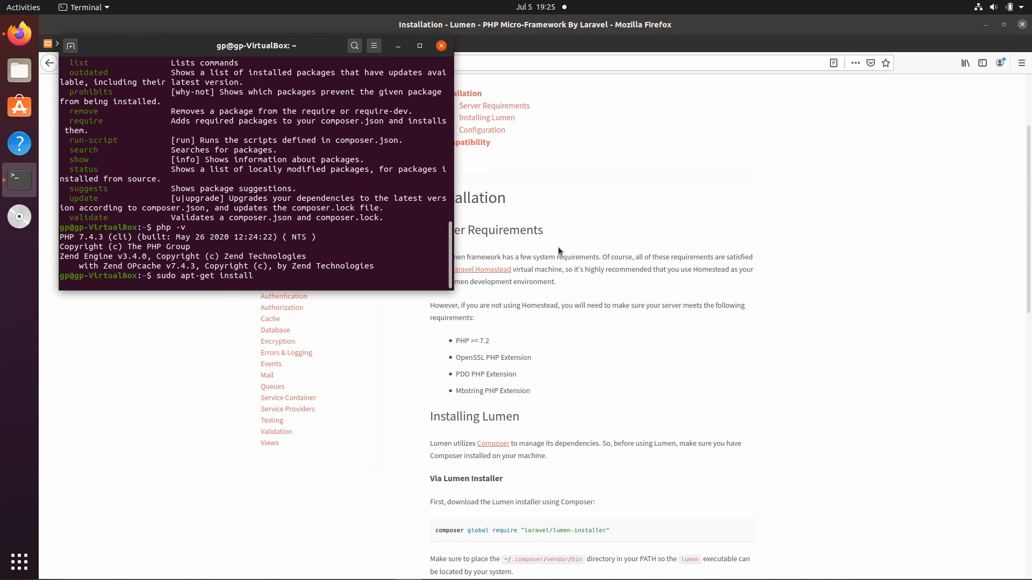
text(php7)
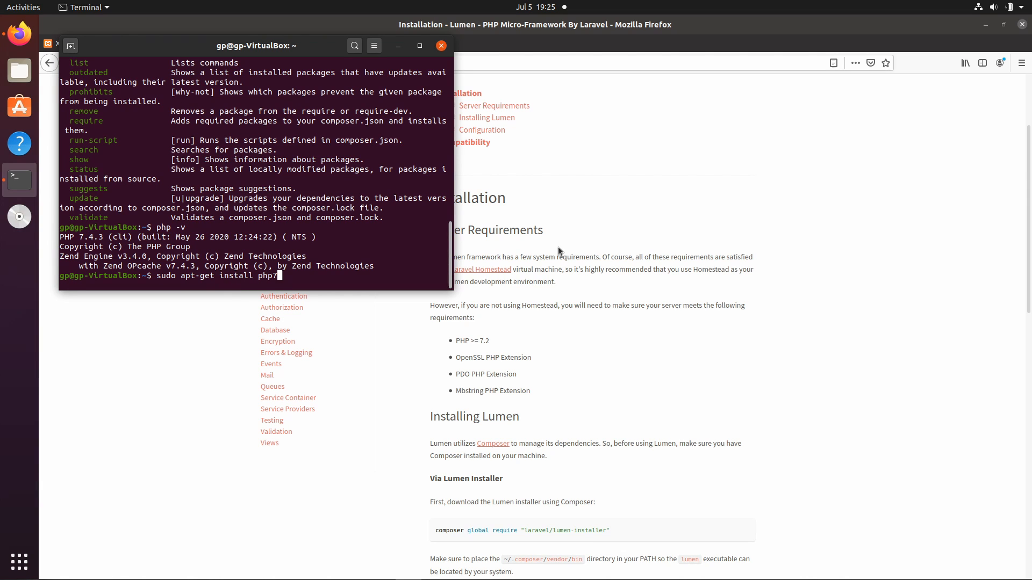
text(-sqlite)
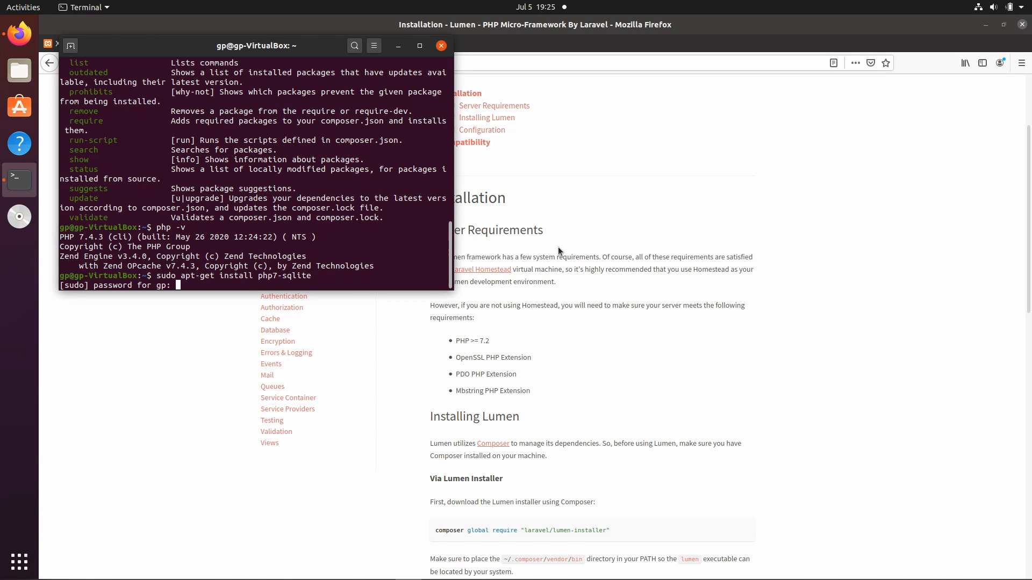
key(Return)
text(sudo apt-get install php-sqlite3)
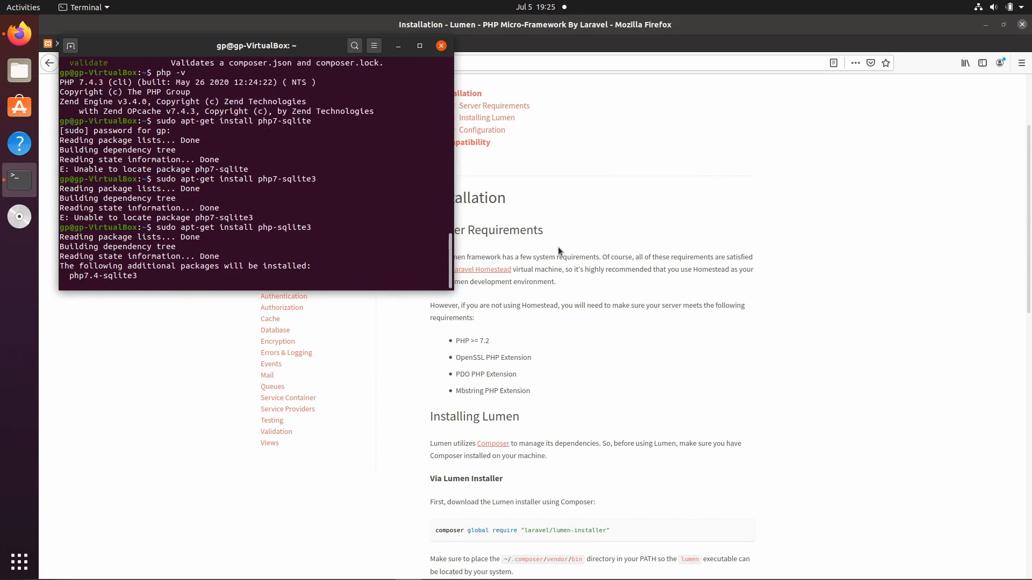
text(Y/n] Y)
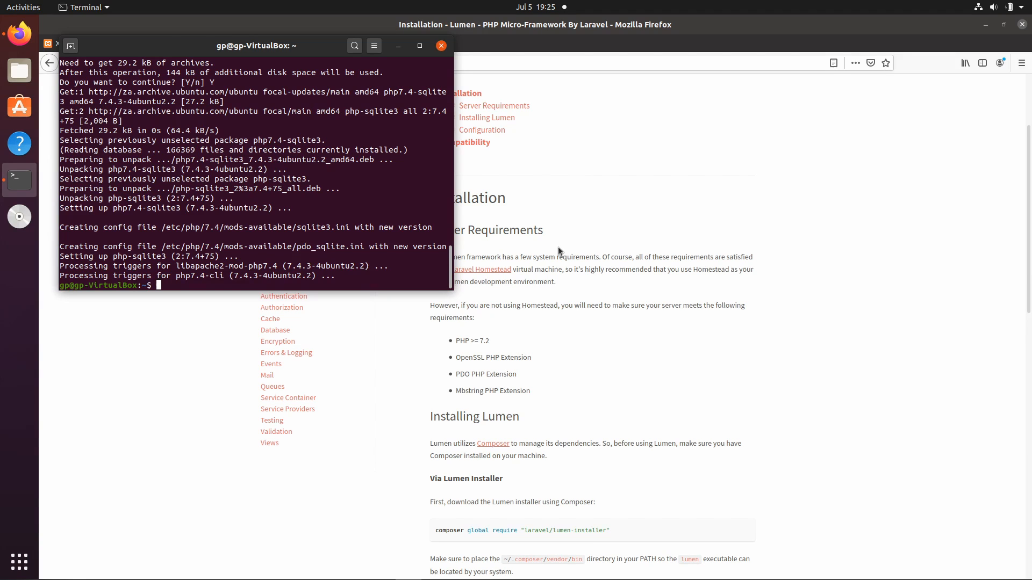
mouse_move(421, 536)
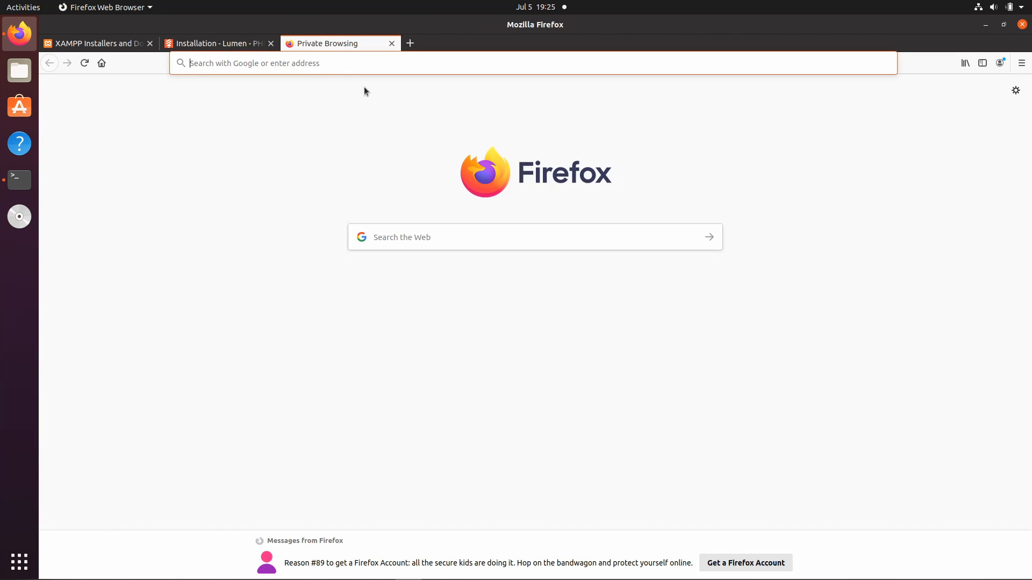
Step: Search for composer, reach the getcomposer.org download page and select its four-line installer script
text(comp)
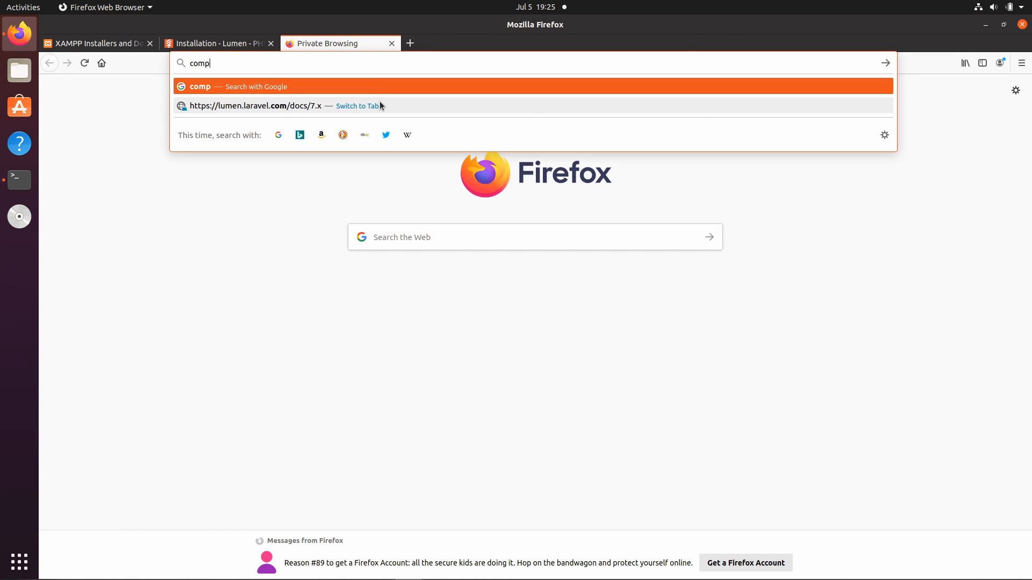
key(Return)
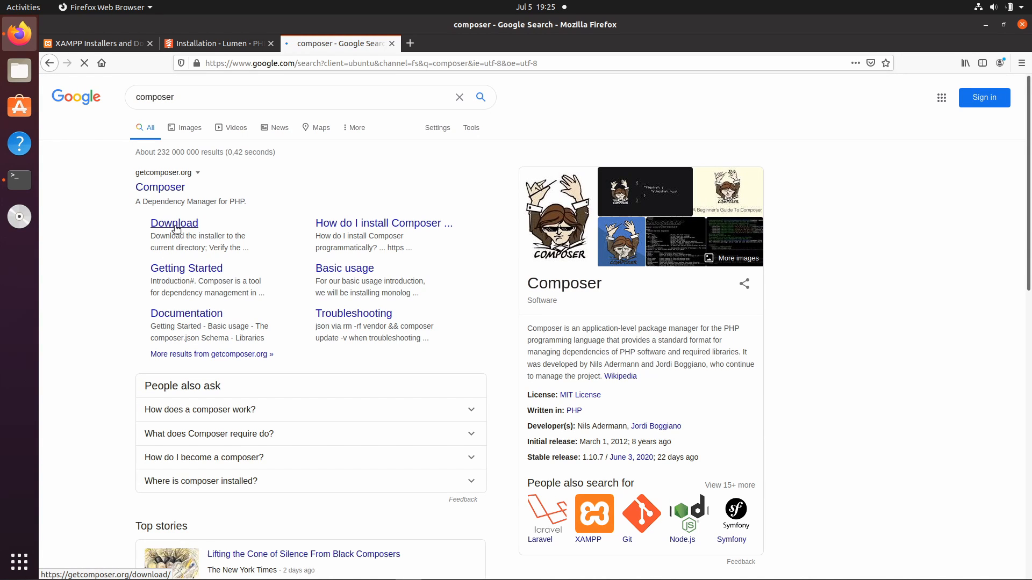
click(174, 223)
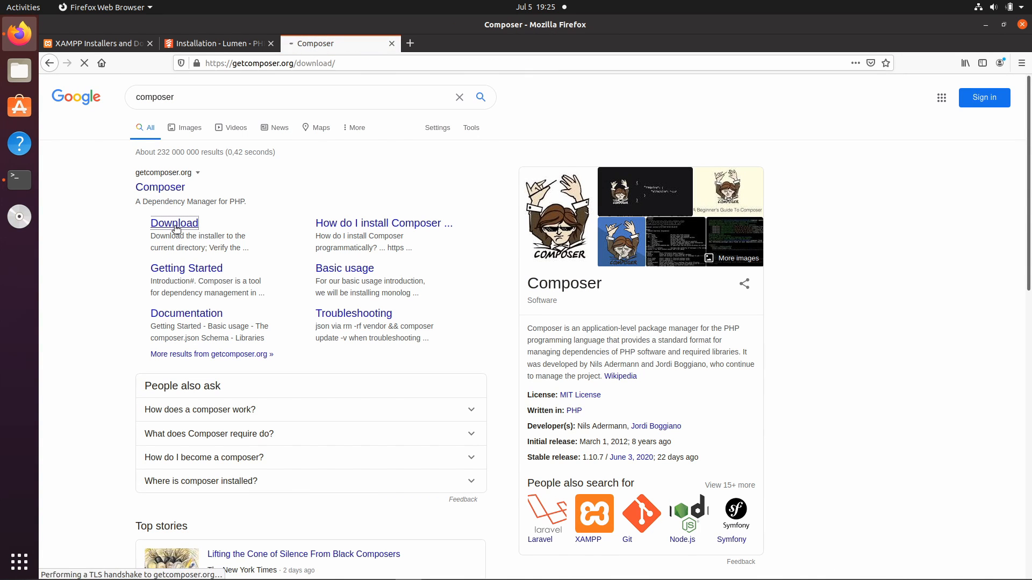
click(174, 223)
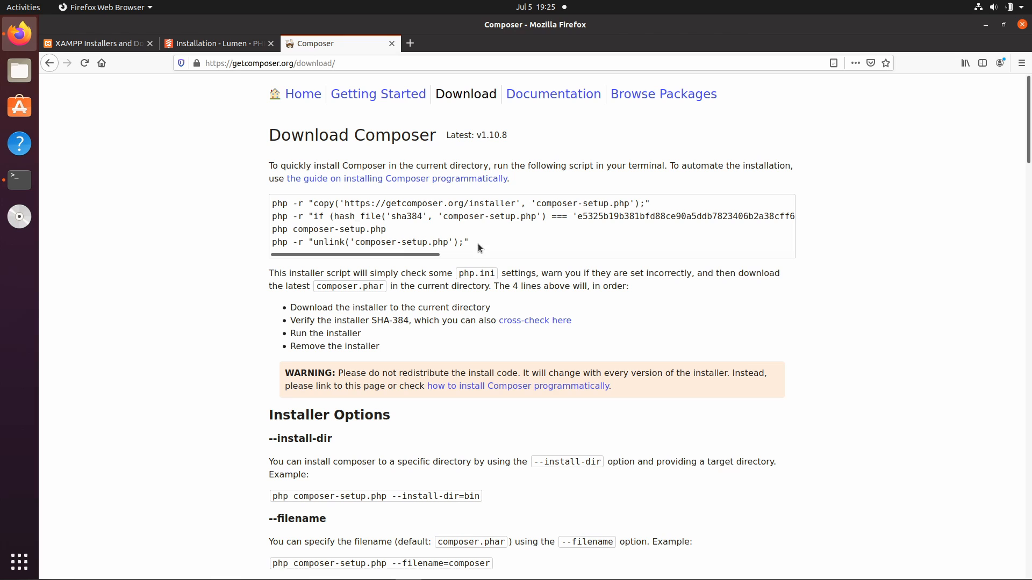
drag(272, 203, 468, 242)
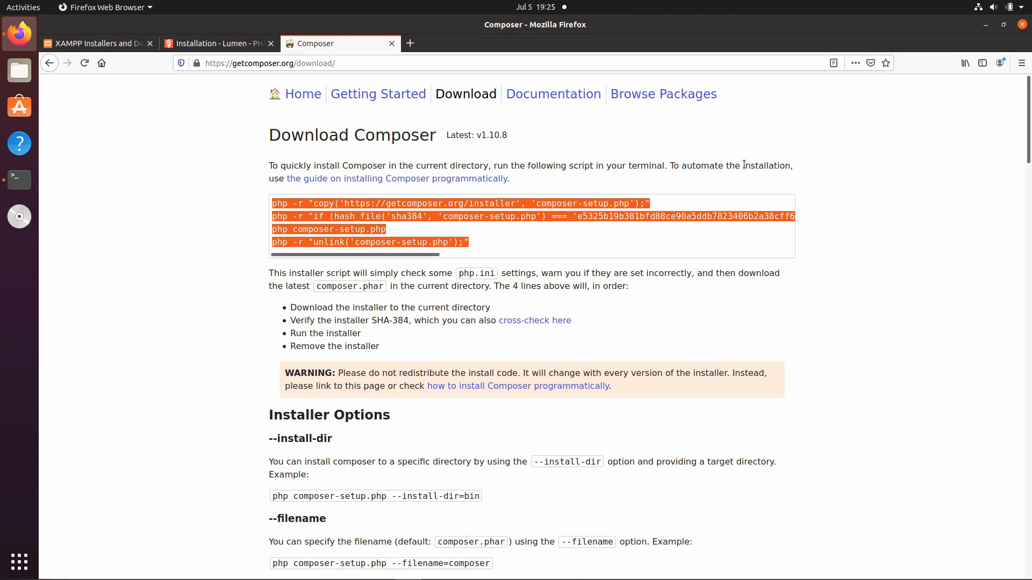
mouse_move(491, 184)
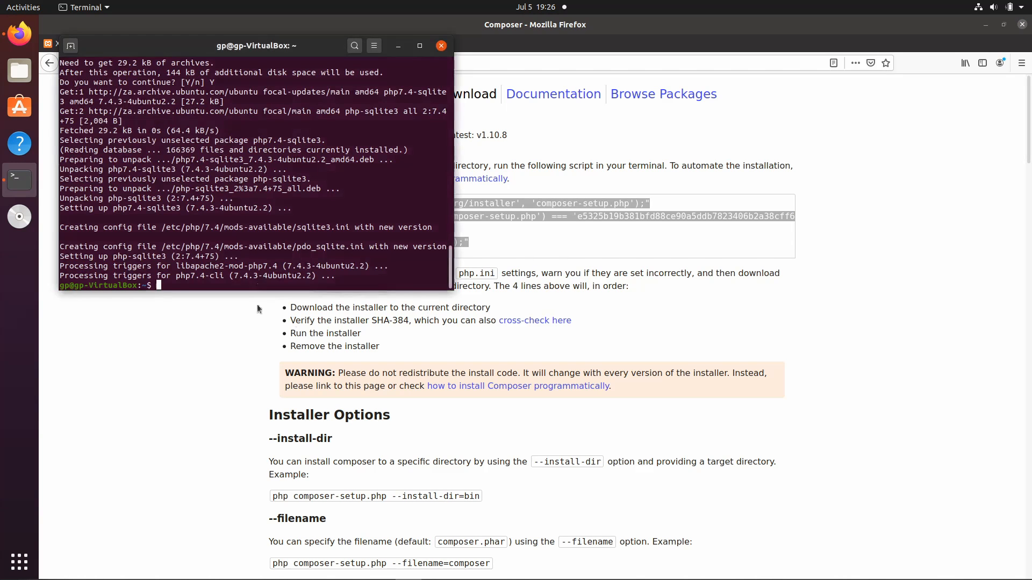
Step: Verify composer runs, then run composer global require "laravel/lumen-installer"
text(comp)
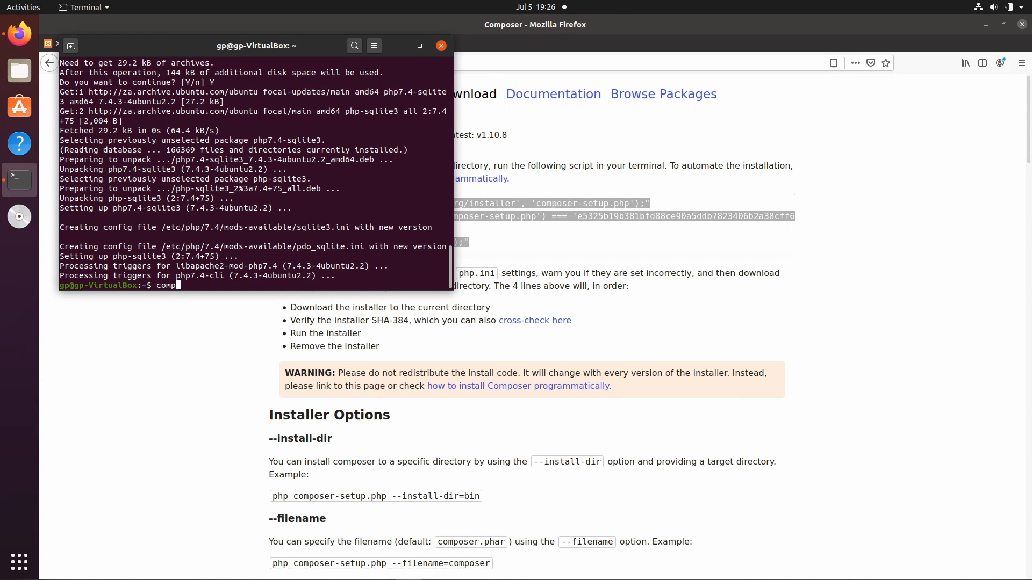
key(Return)
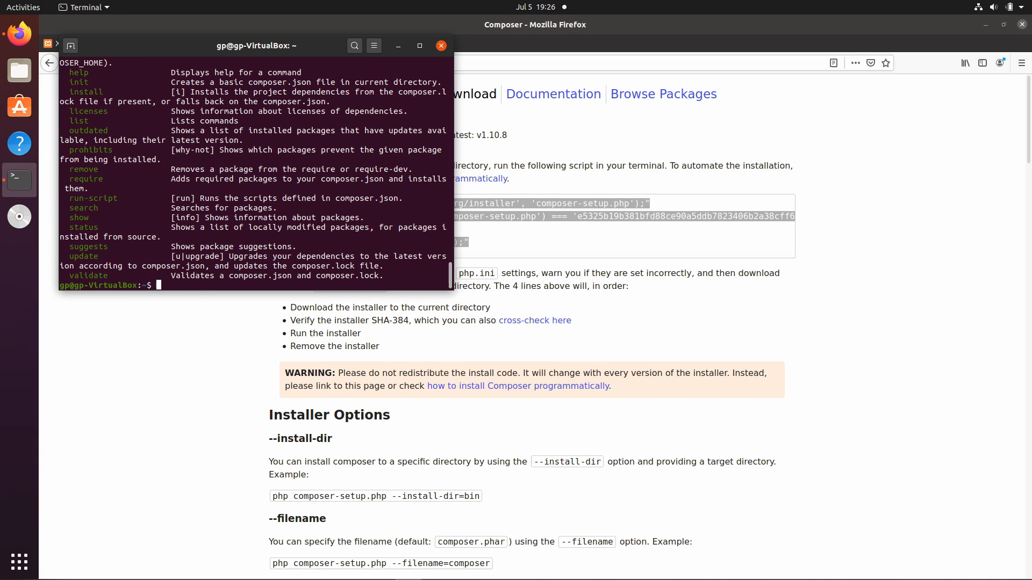
mouse_move(681, 147)
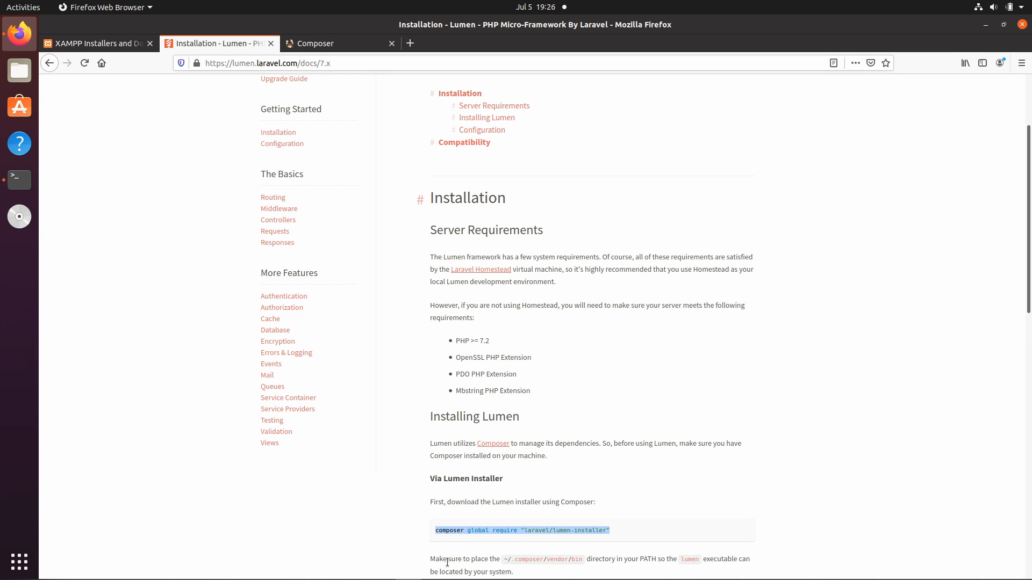
click(19, 179)
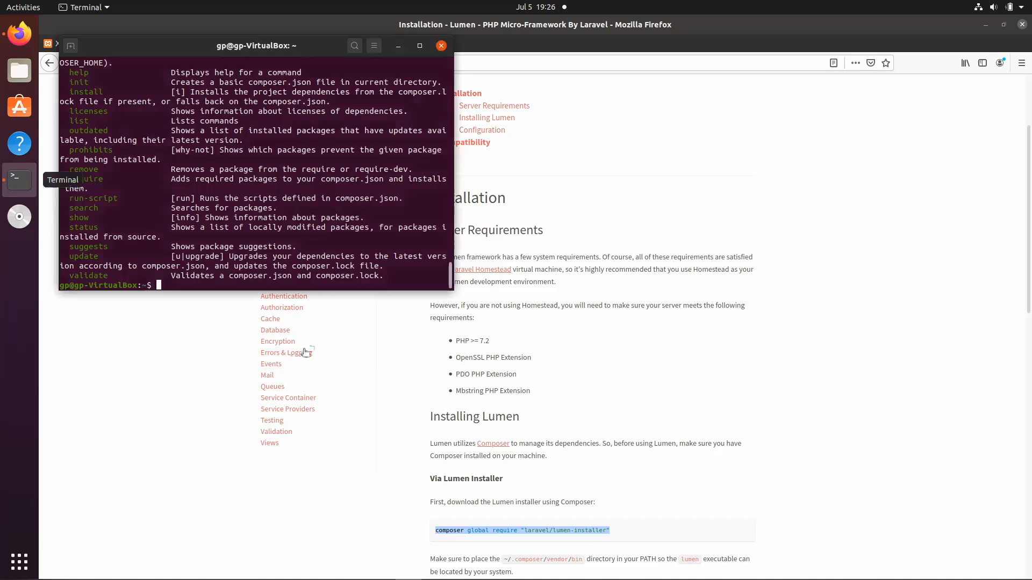
text(composer global require "laravel/lumen-installer")
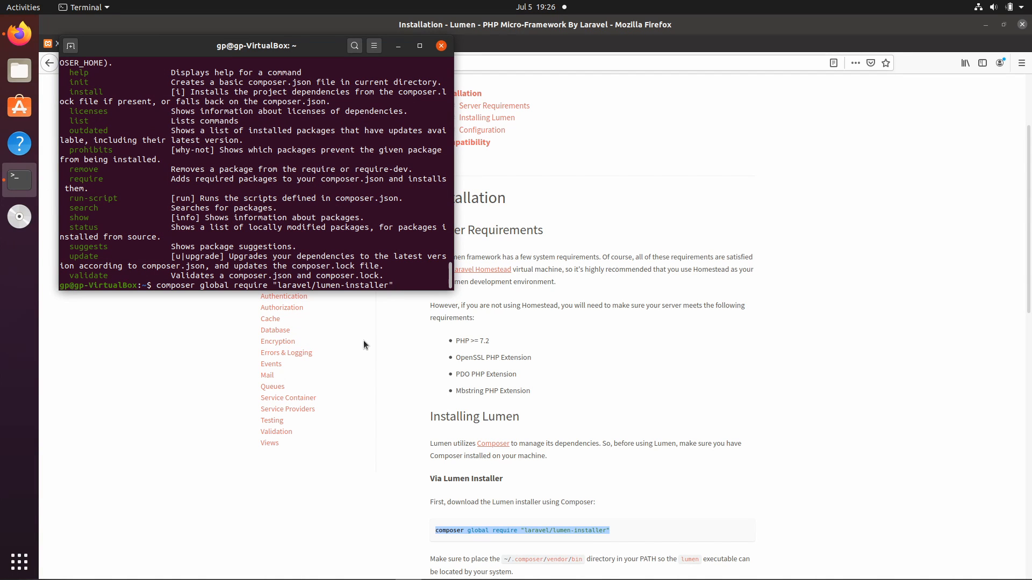
key(Return)
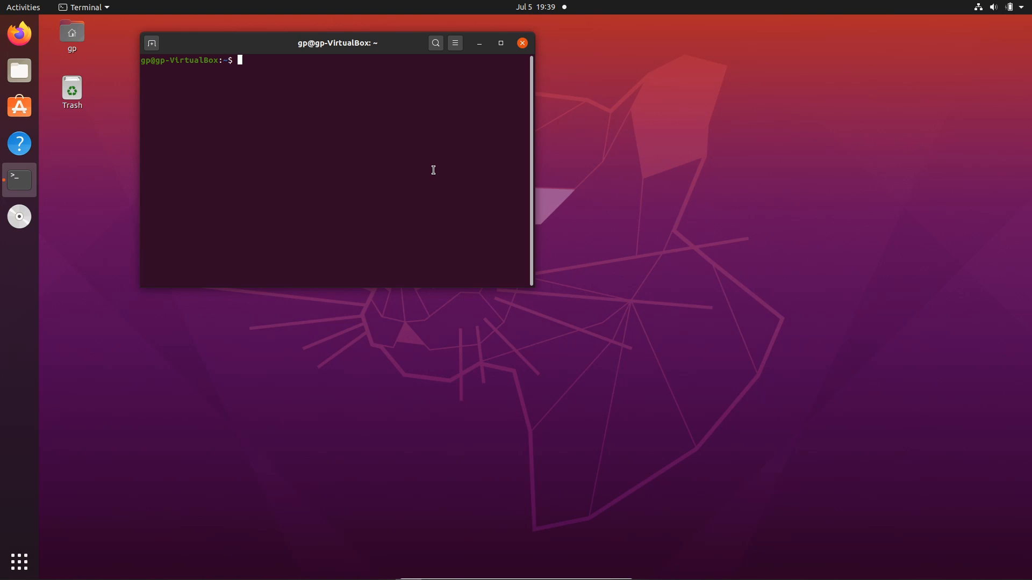
Step: Find lumen is not yet a known command, then edit .bashrc with sudo nano
text(lumen)
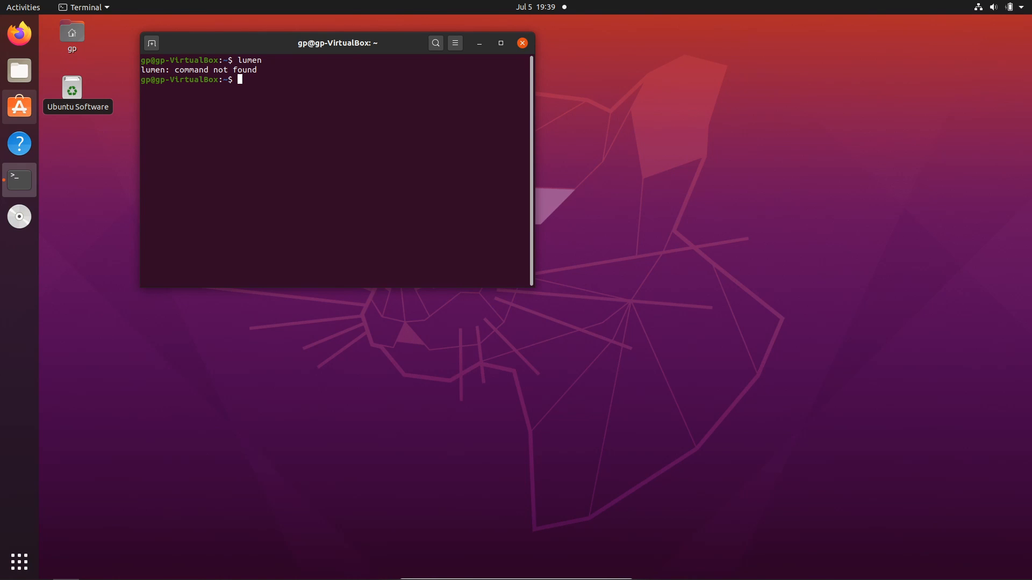
mouse_move(210, 392)
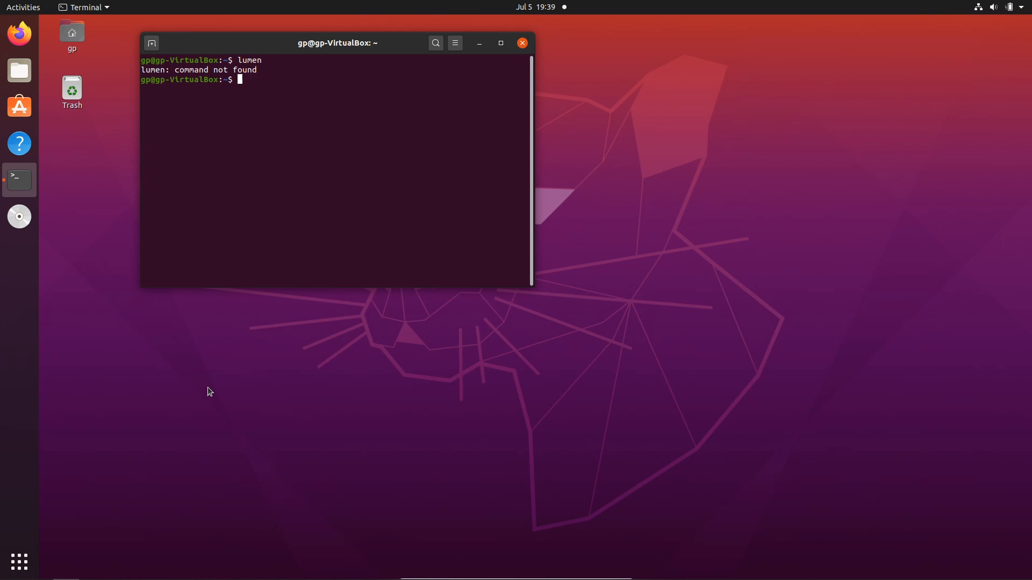
mouse_move(352, 180)
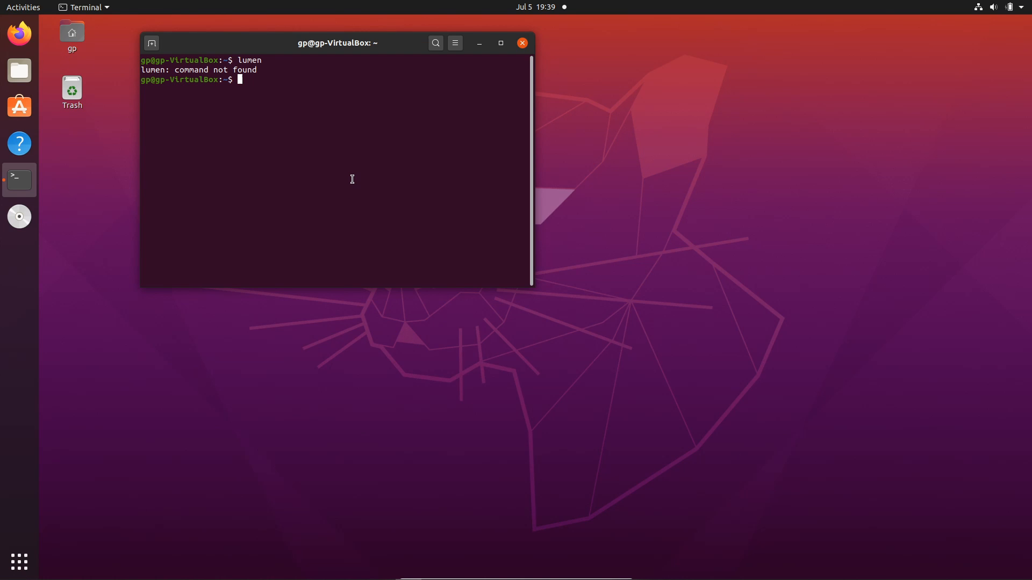
text(sudo nano .bash)
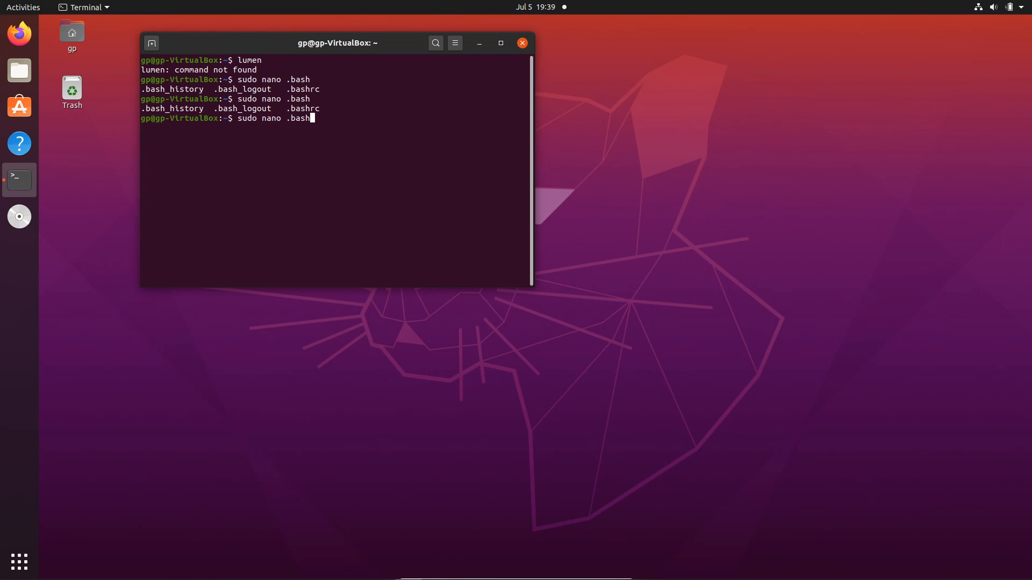
key(Return)
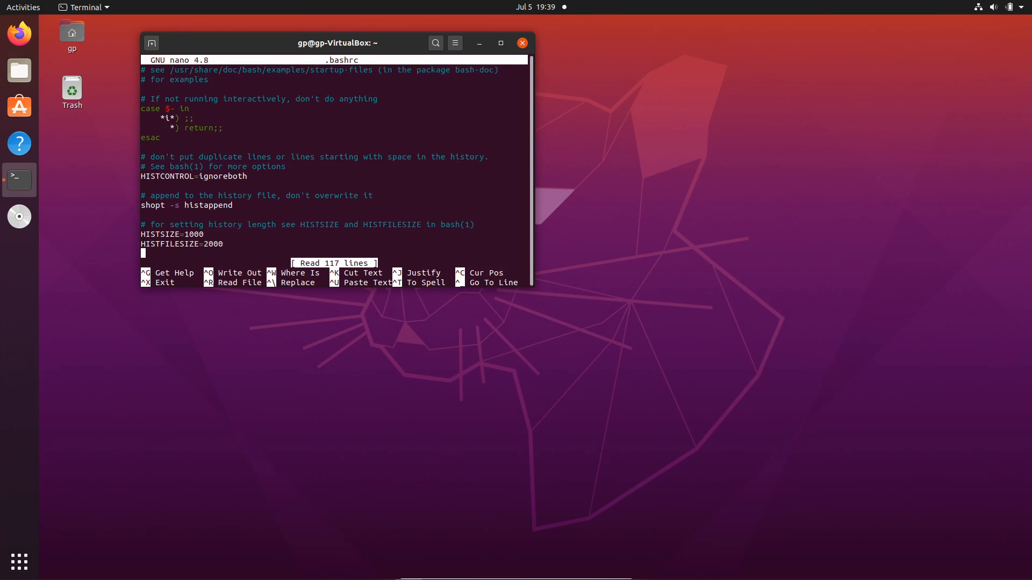
Step: Append export PATH="$PATH:~/.config/composer/vendor/bin" at the end of .bashrc and save it
scroll(down, 3)
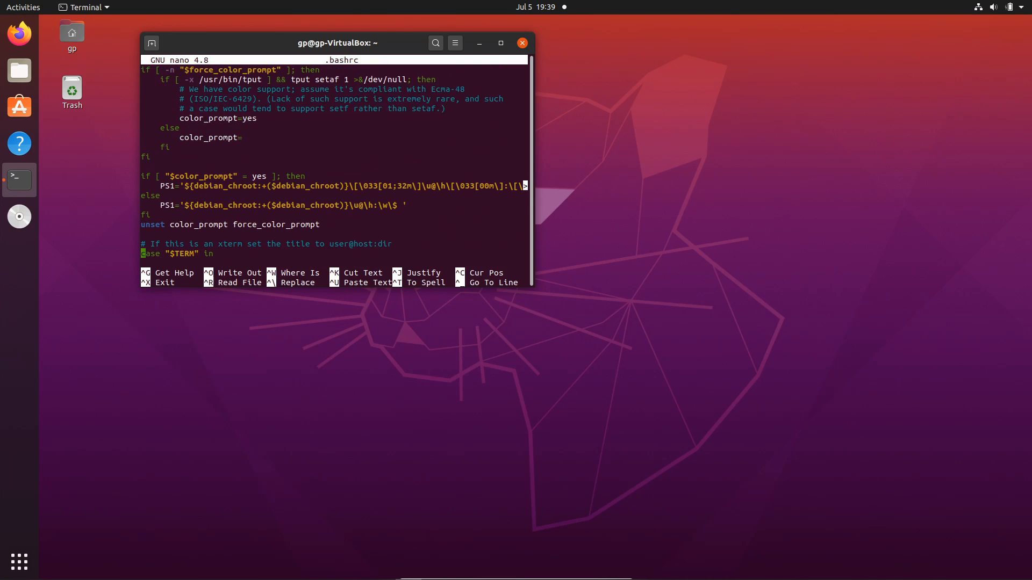
scroll(down, 3)
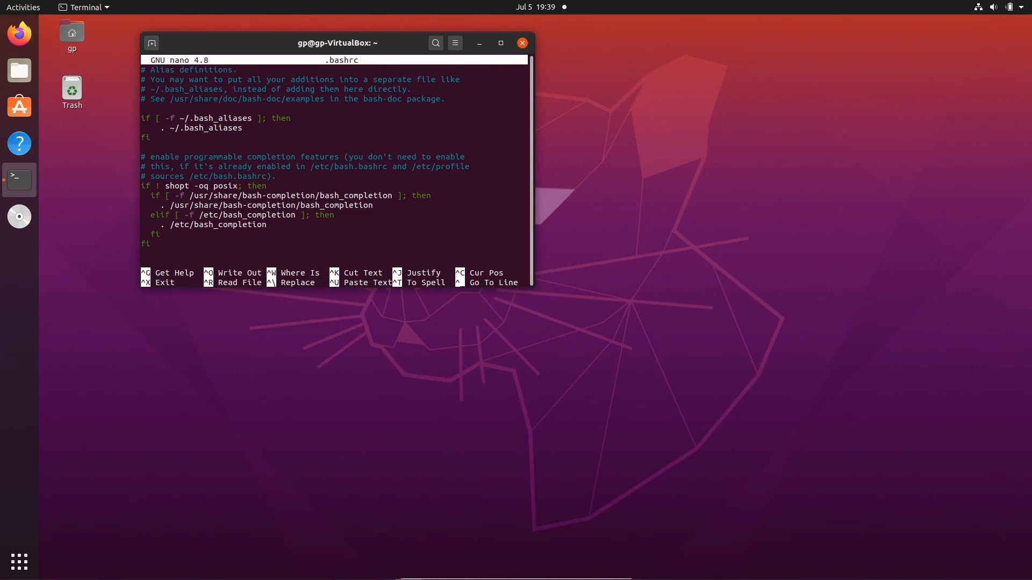
text(e)
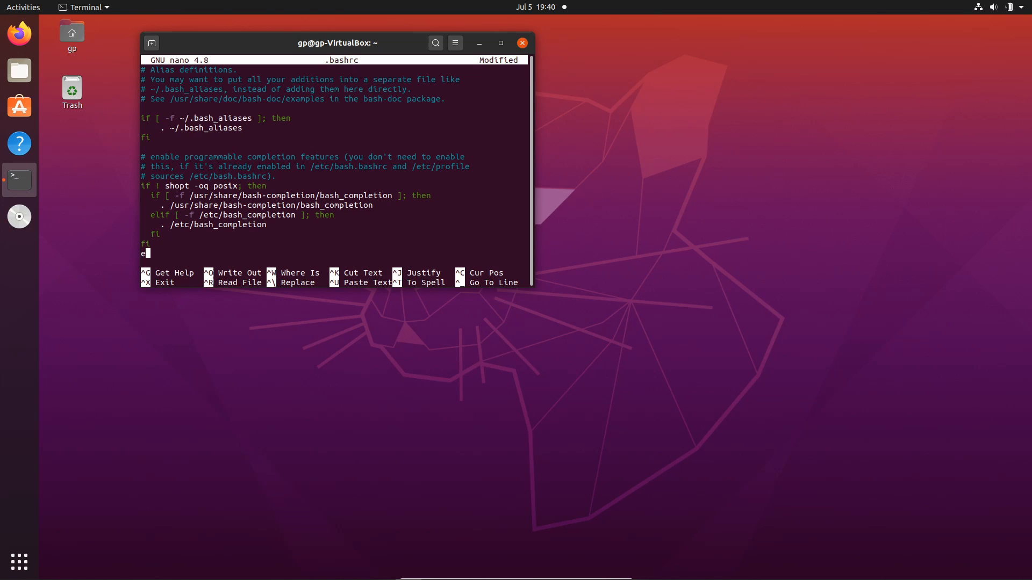
text(xport)
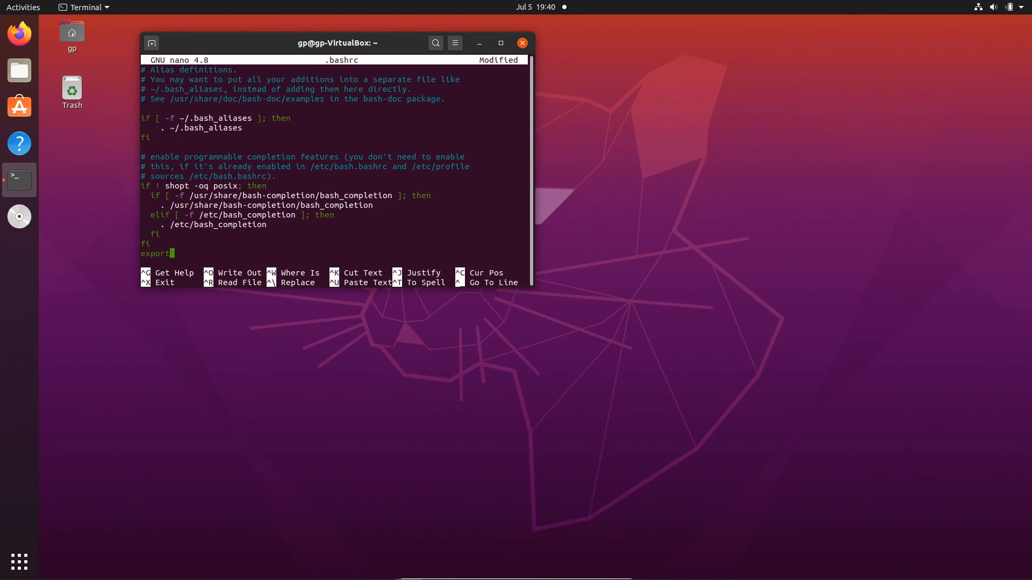
text(PATH=)
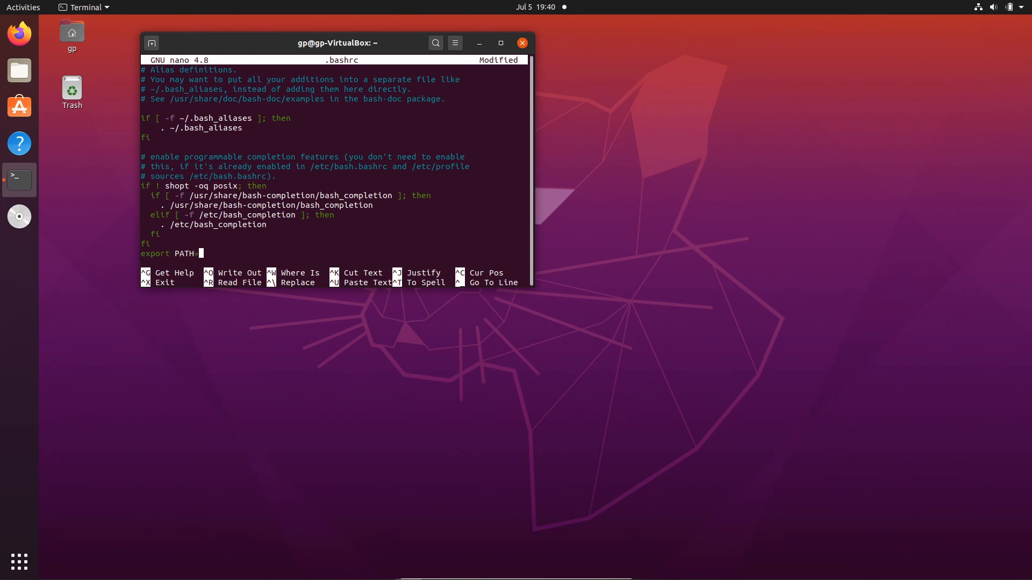
text("$PAT)
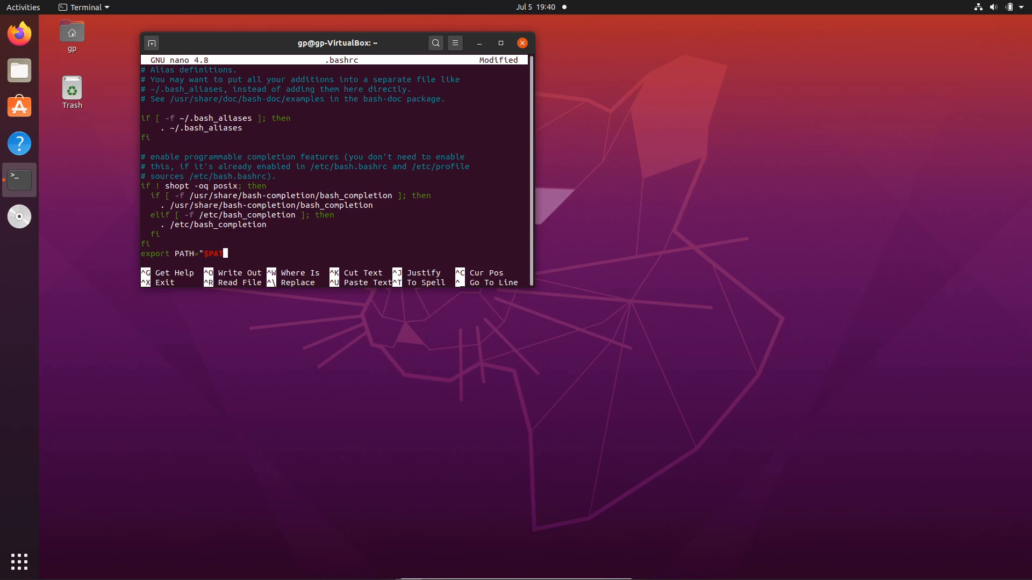
text(:)
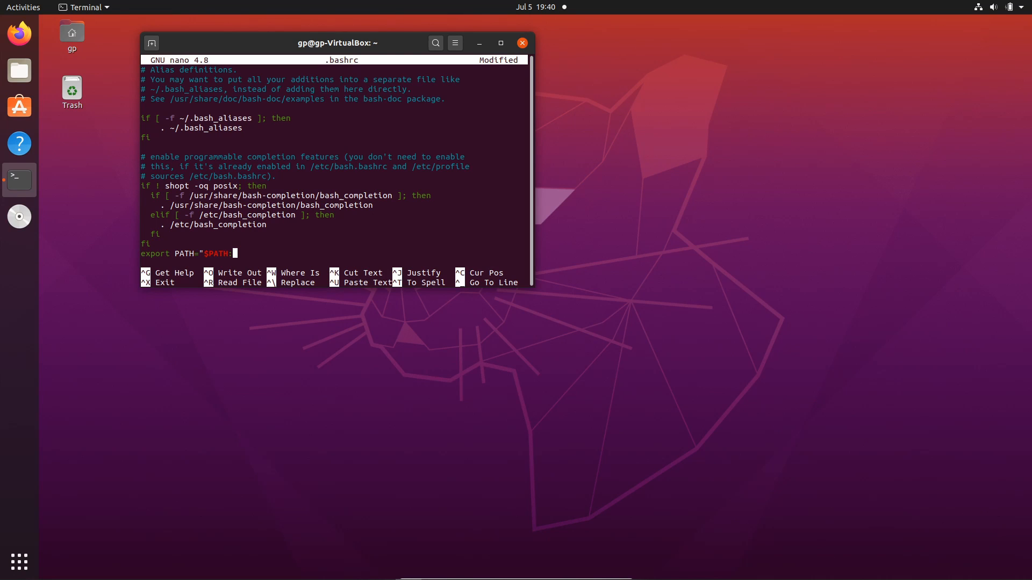
text(~)
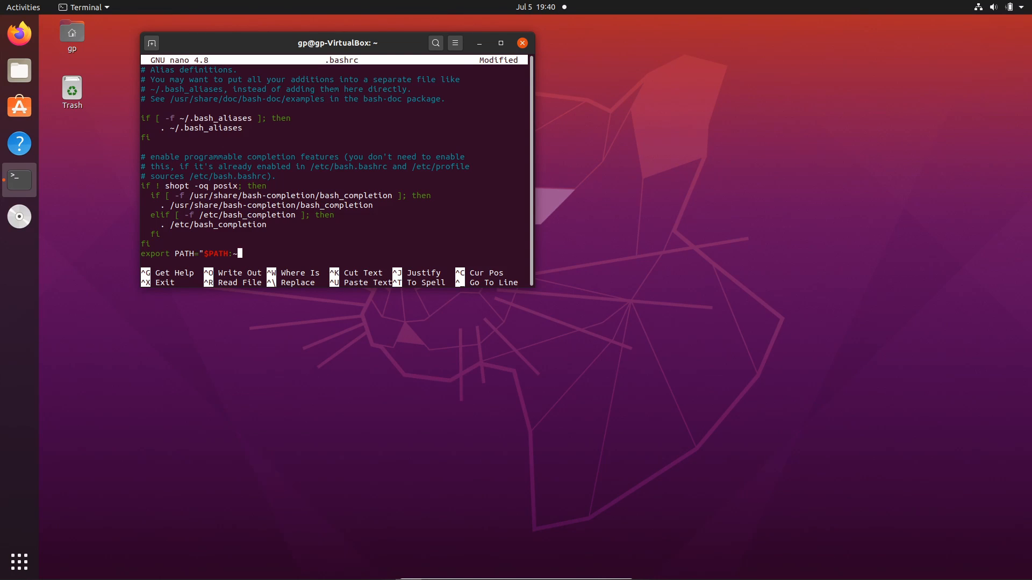
text(/.)
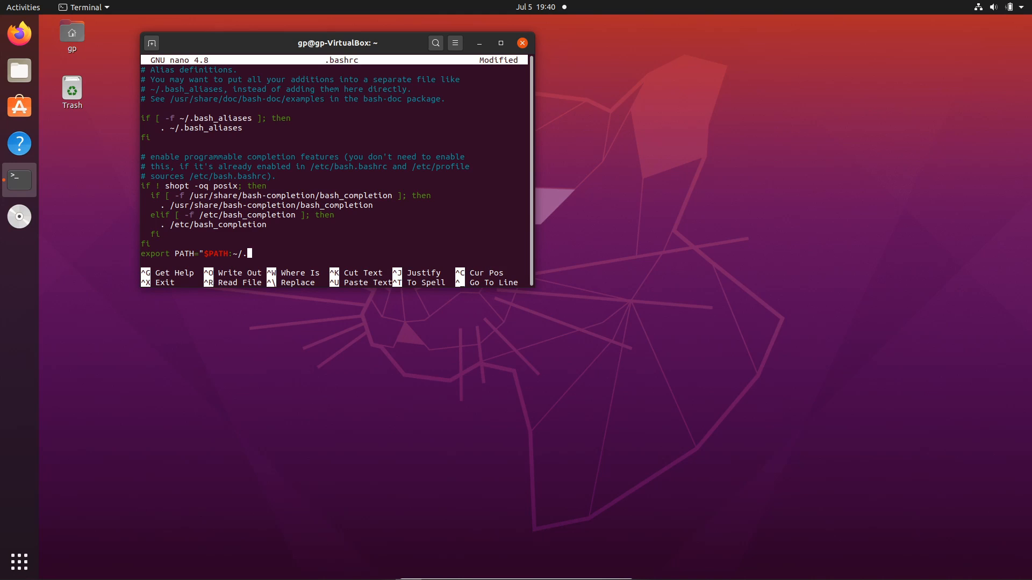
text(con)
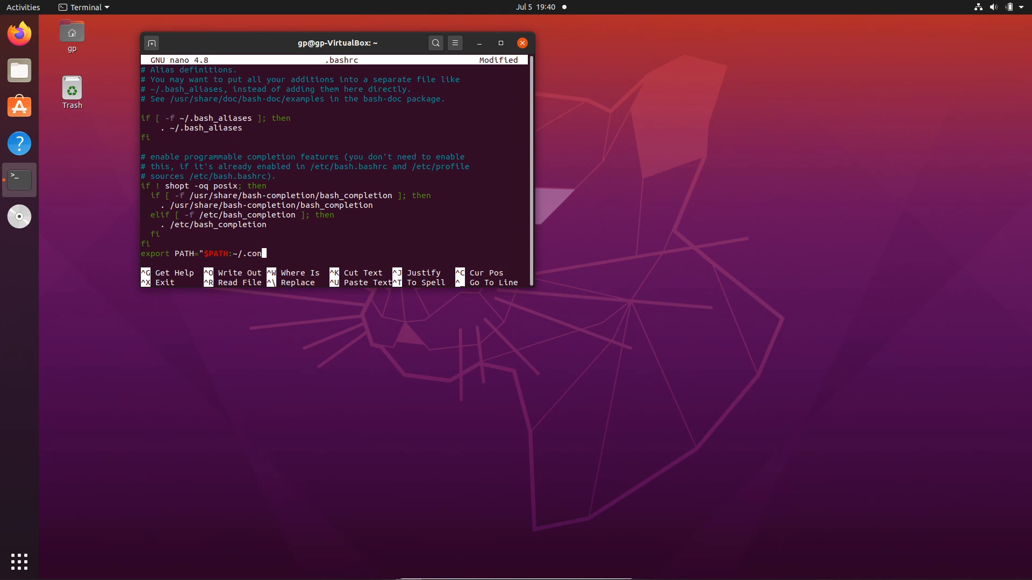
text(ih)
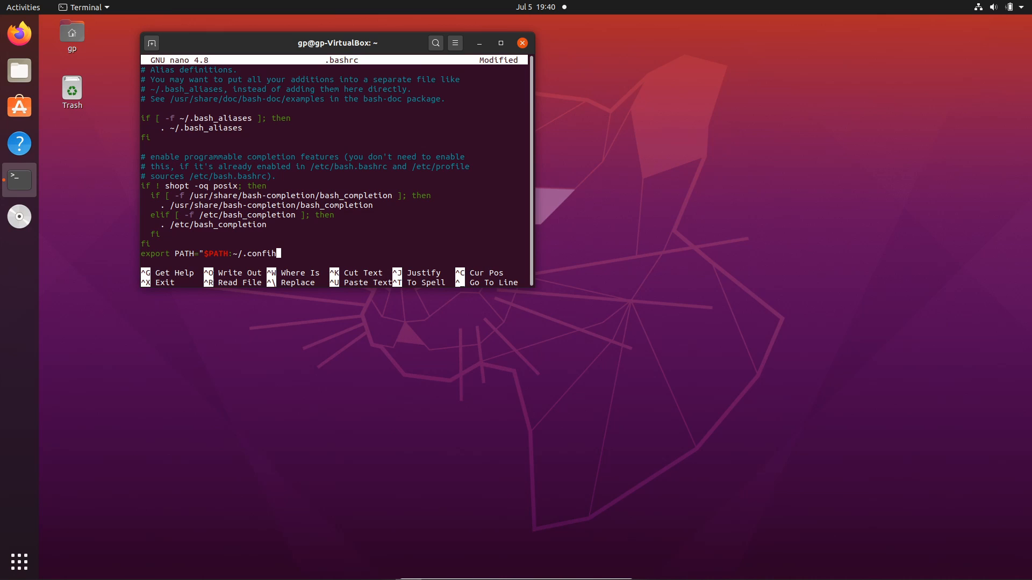
text(ig/)
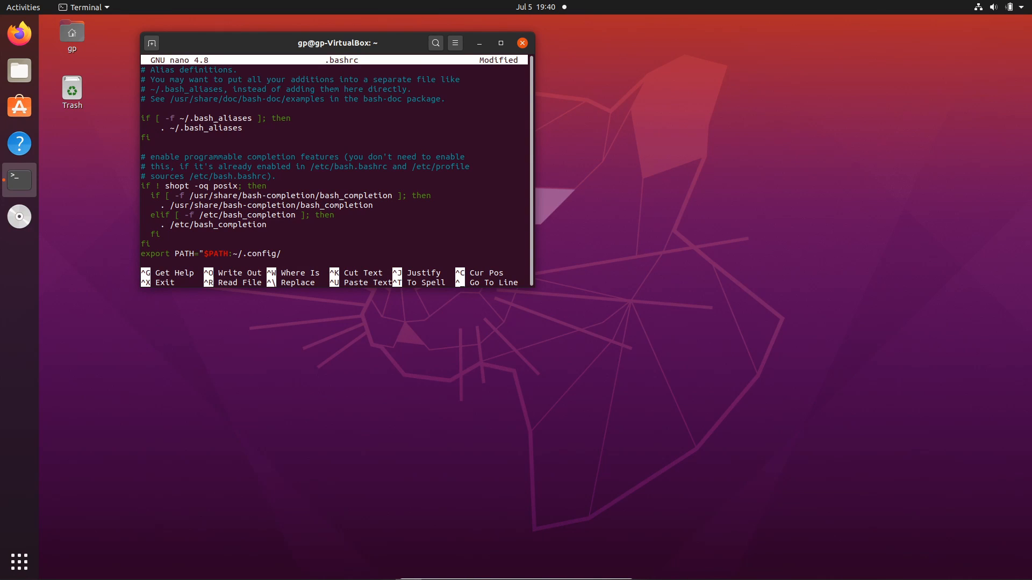
text(composer)
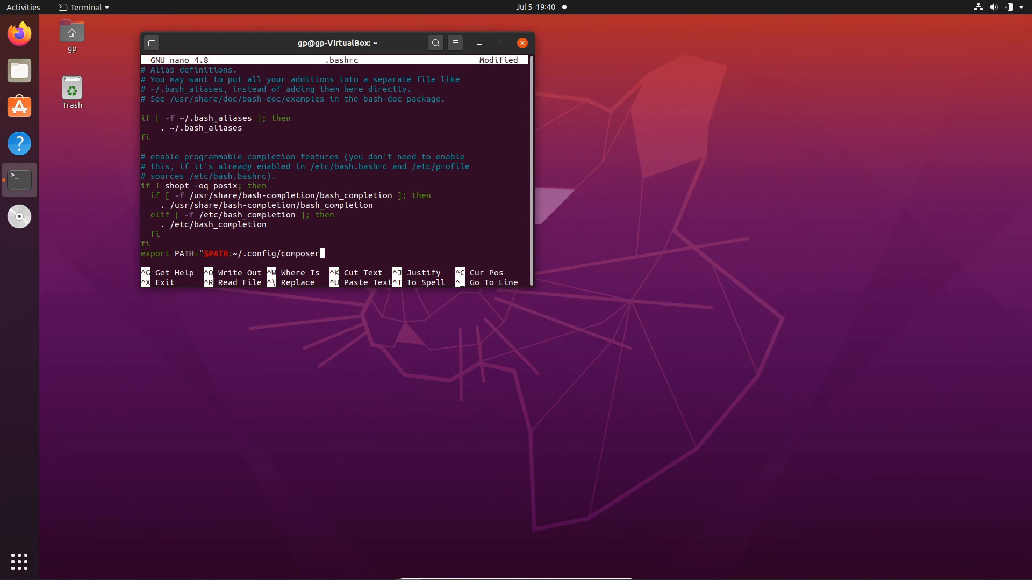
text(/be)
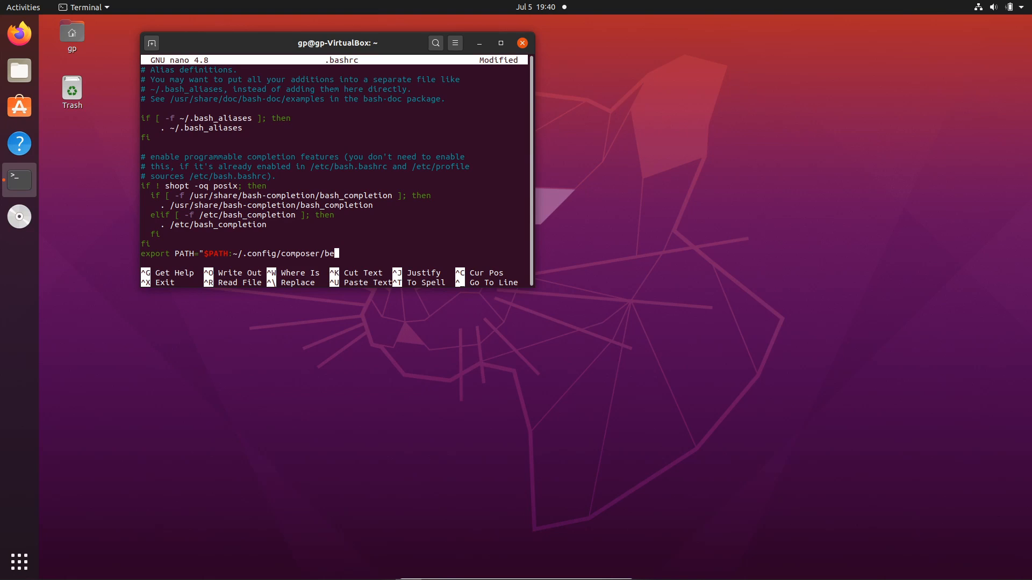
text(ndo)
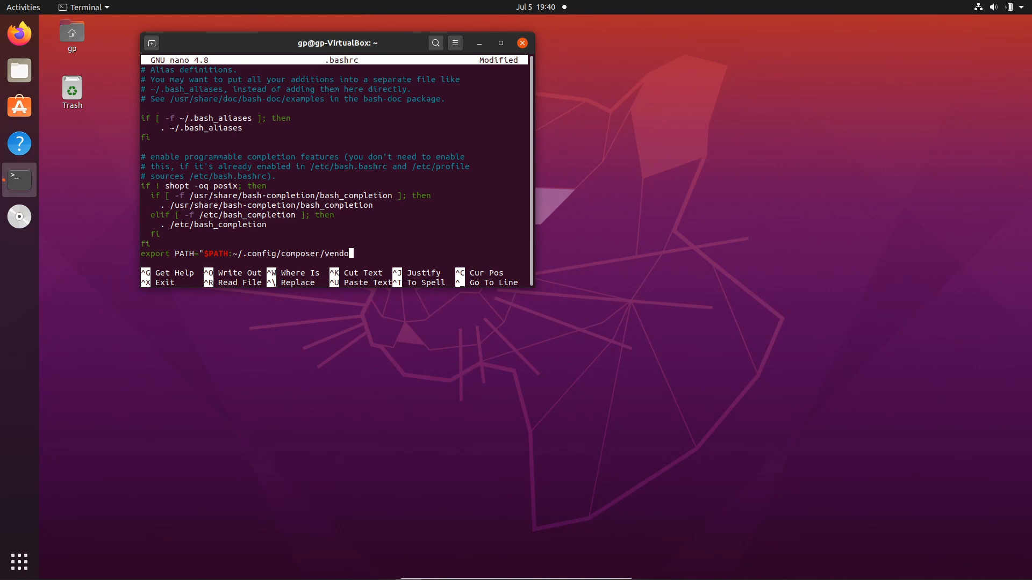
text(/bin)
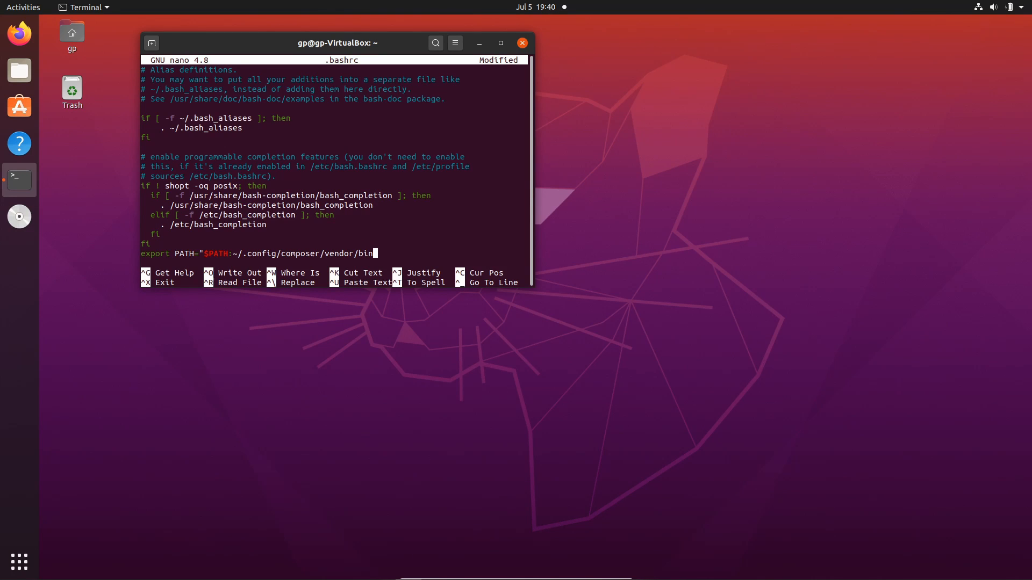
key(ctrl+o)
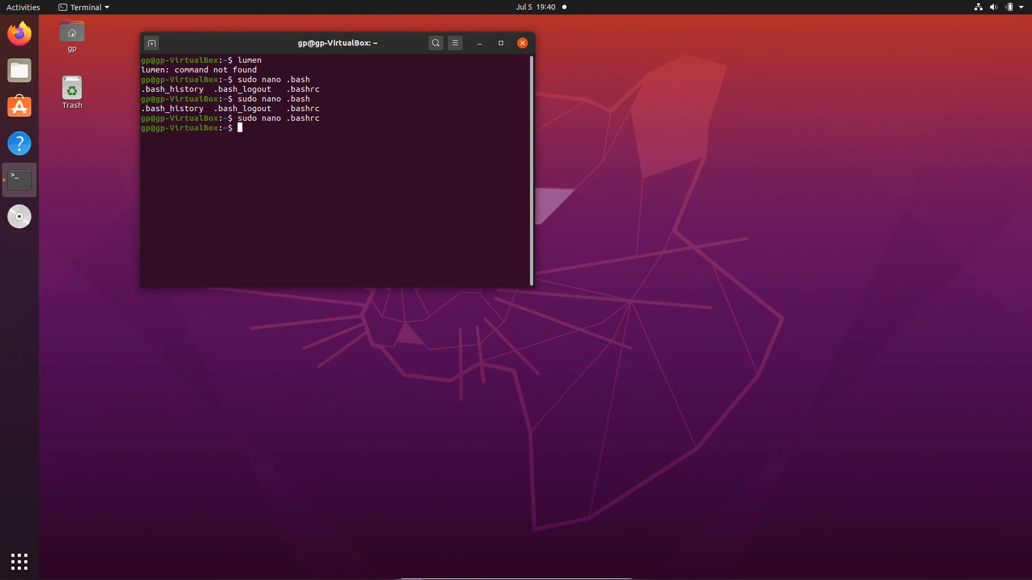
Step: Source ~/.bashrc and run lumen to see the Lumen Installer 1.3.0 command list
text(source)
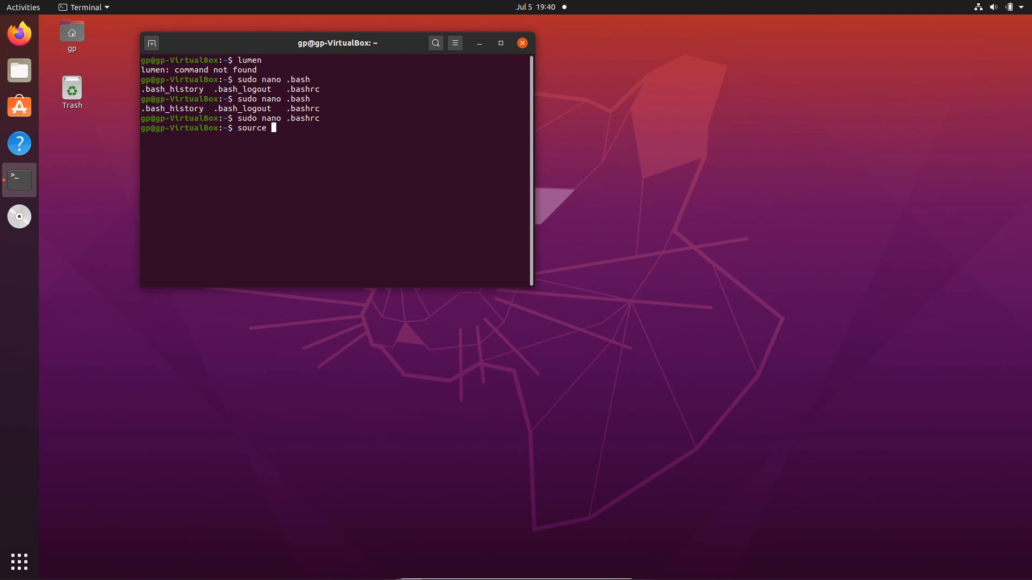
text(~.)
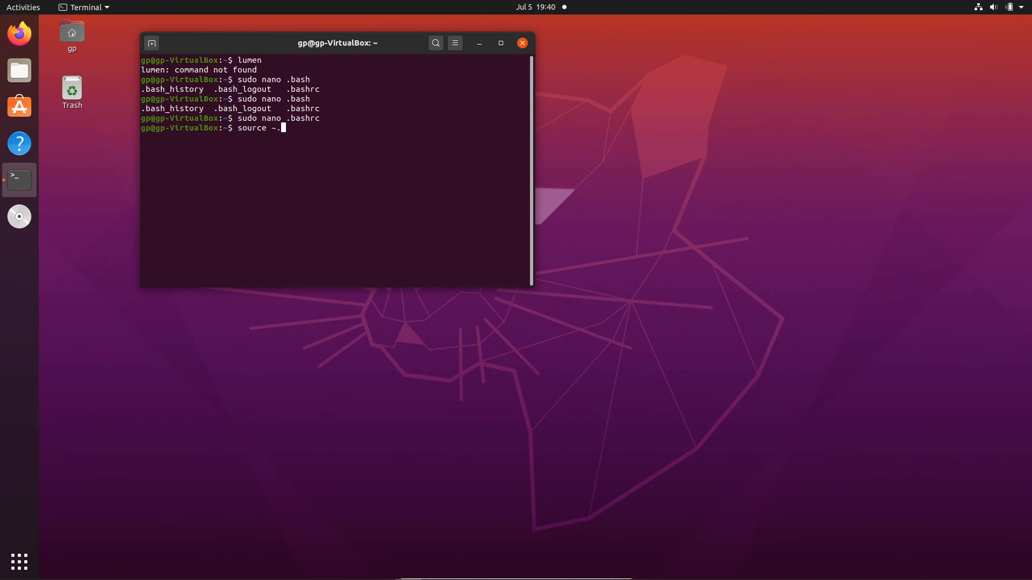
text(/.bash)
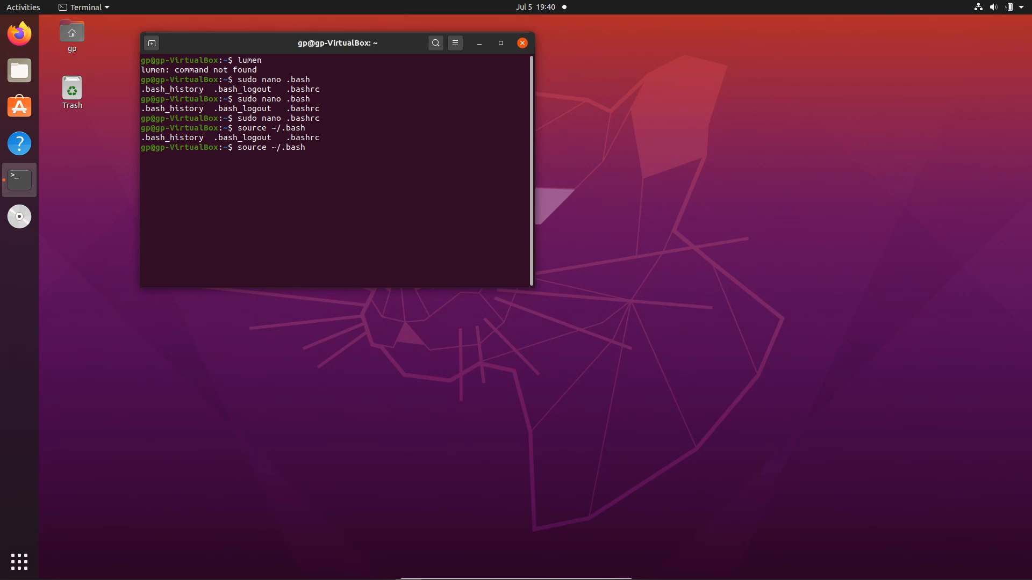
text(lumen)
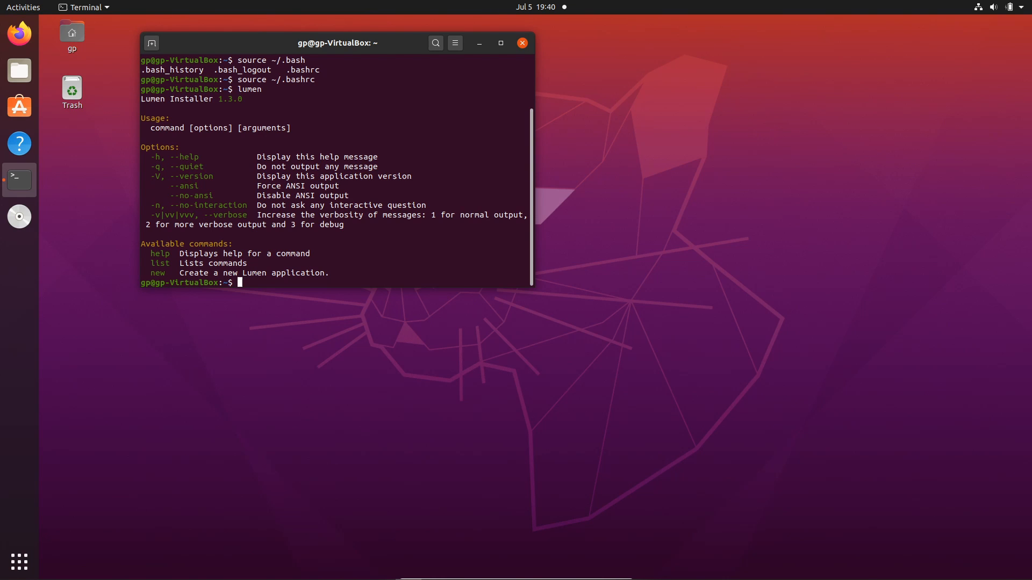
Step: Start creating the project with 'lumen new leaderboard'
text(lum)
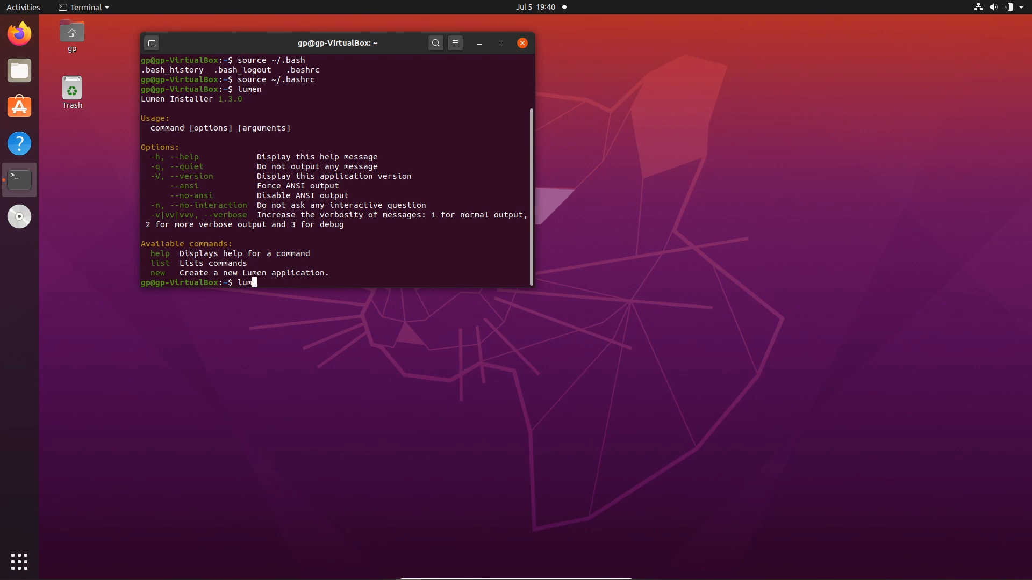
text(en new)
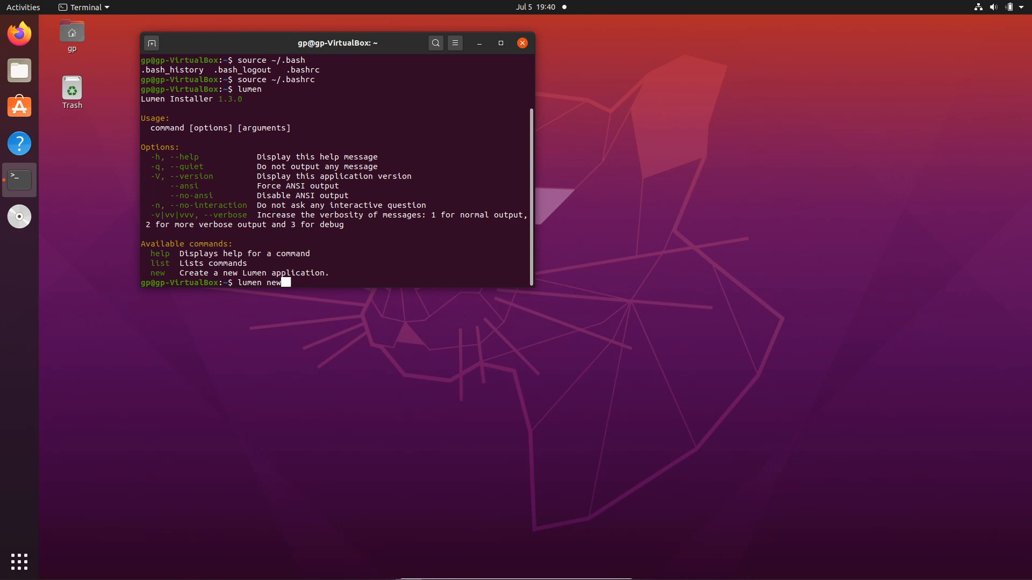
text(leaderb)
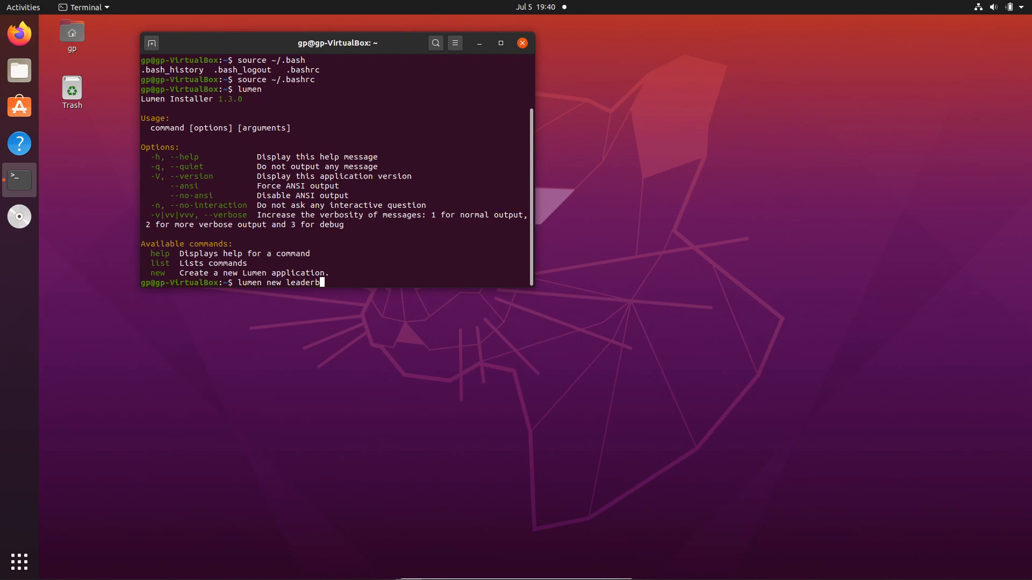